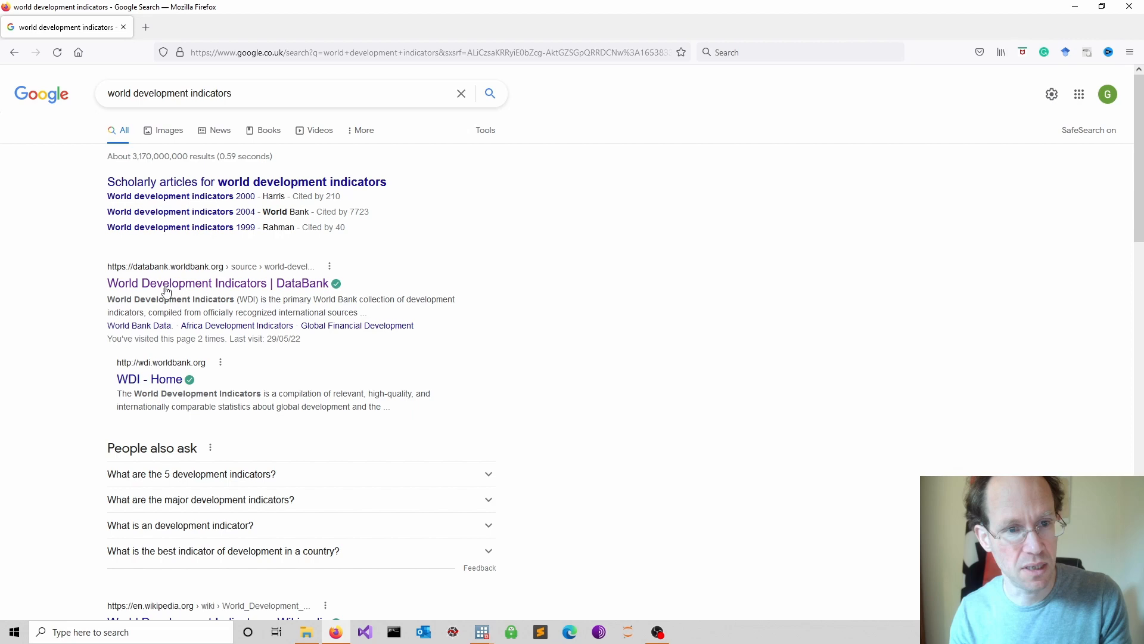
Open World Development Indicators, select the most recent 15 years and go to the layout settings
left_click(206, 284)
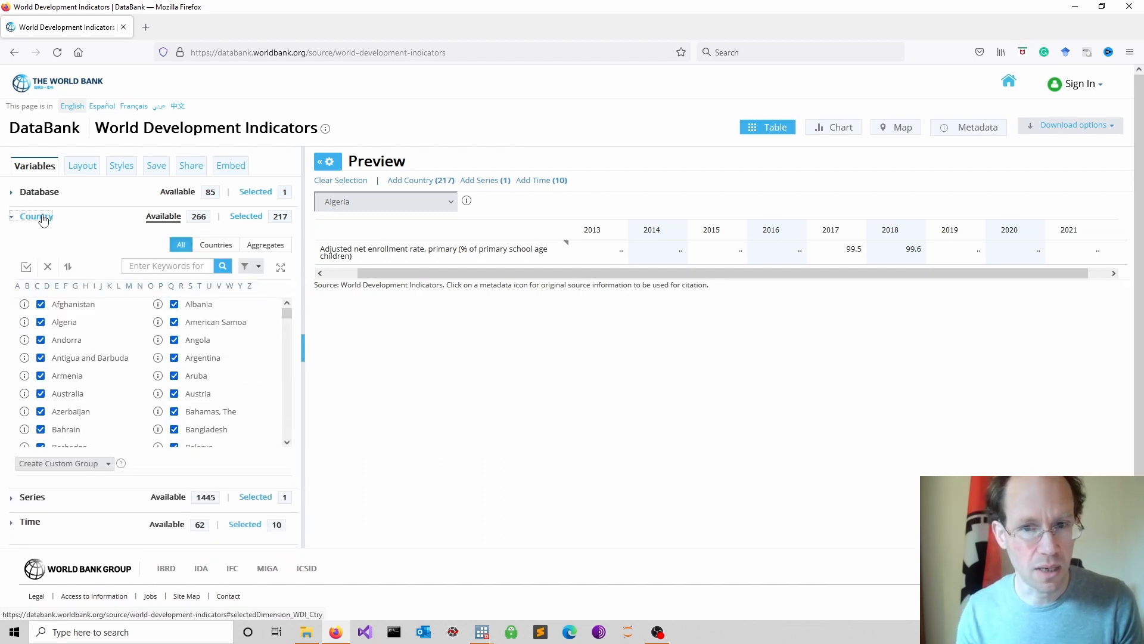
scroll("down", 3)
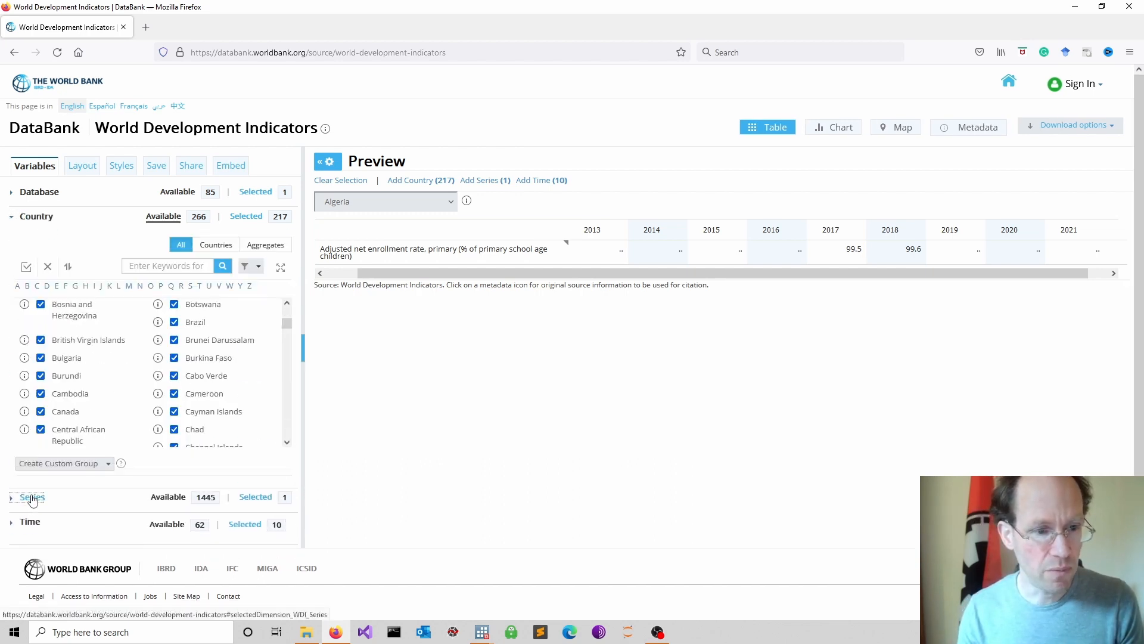
left_click(33, 497)
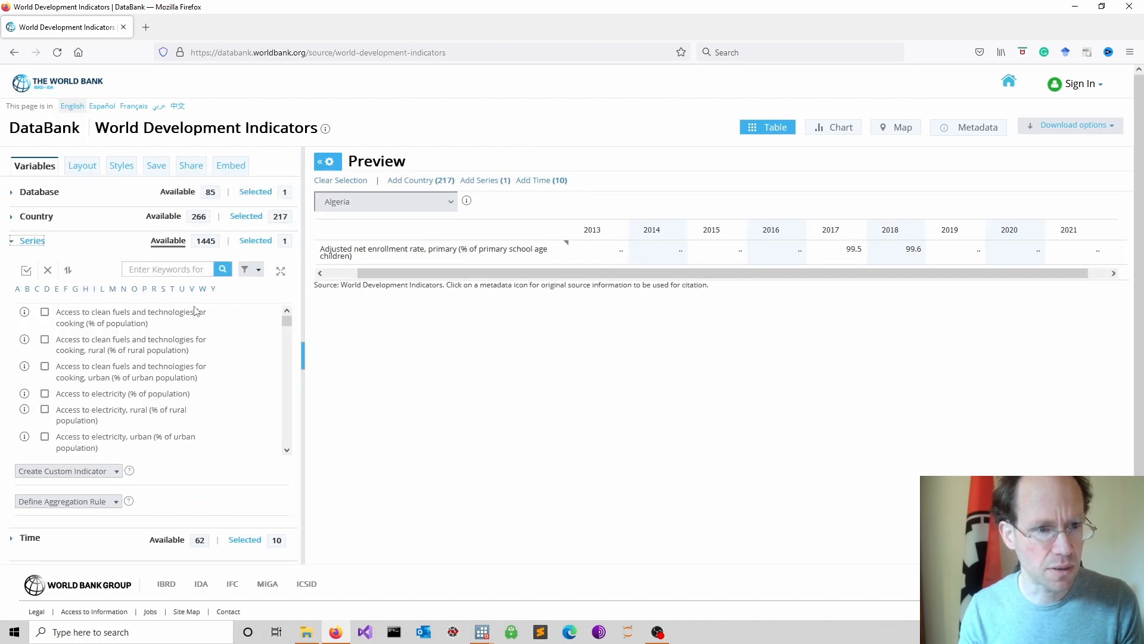
left_click(31, 264)
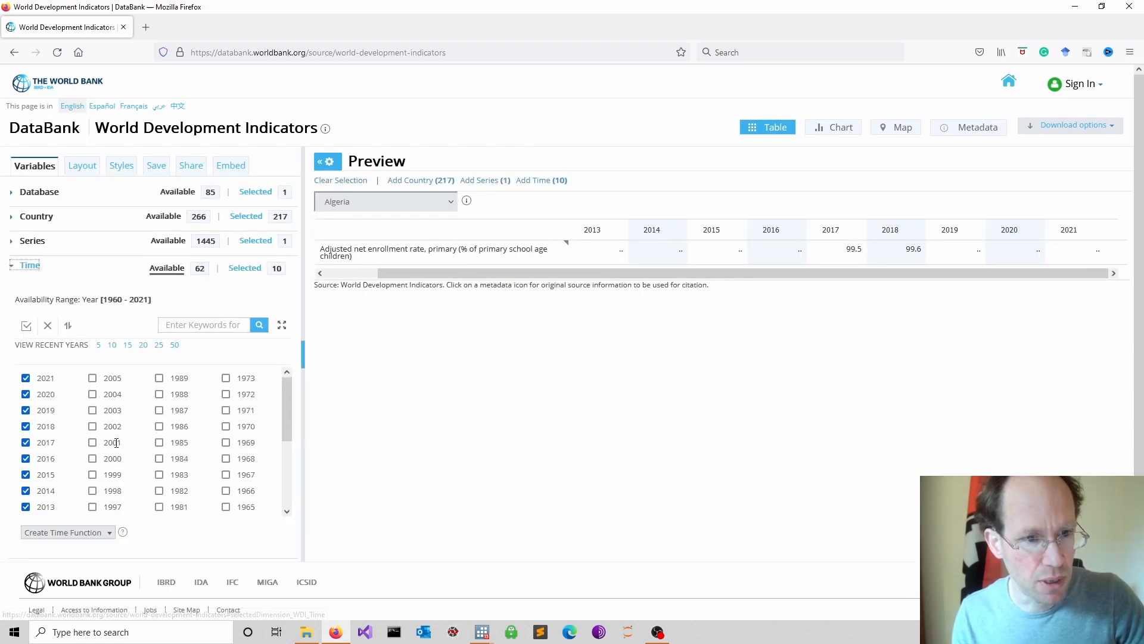
left_click(128, 344)
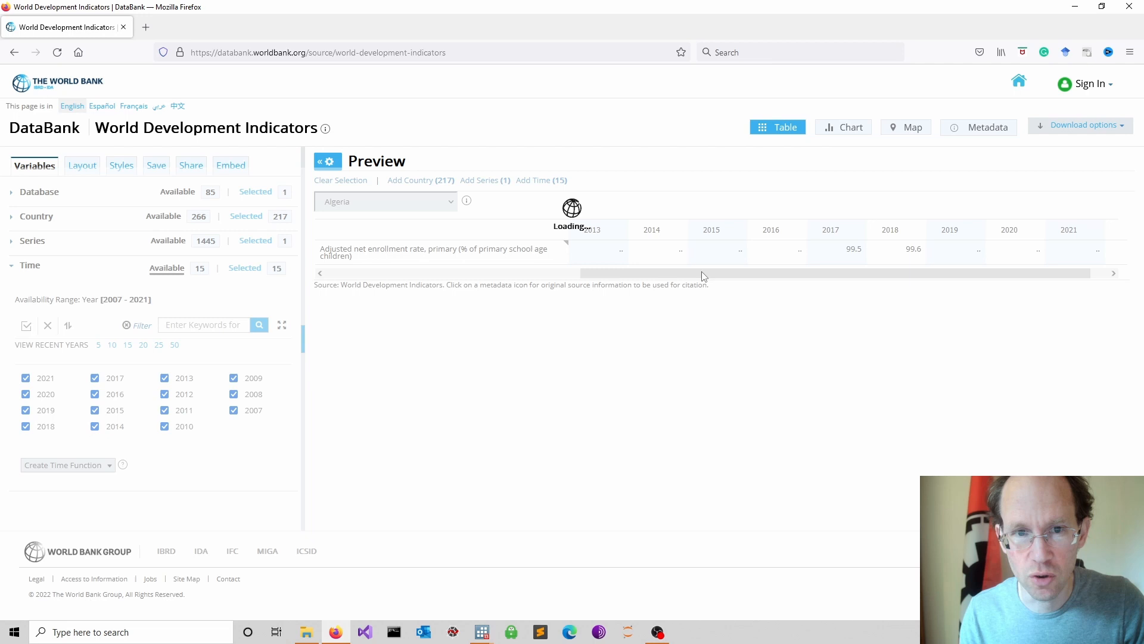
left_click(80, 164)
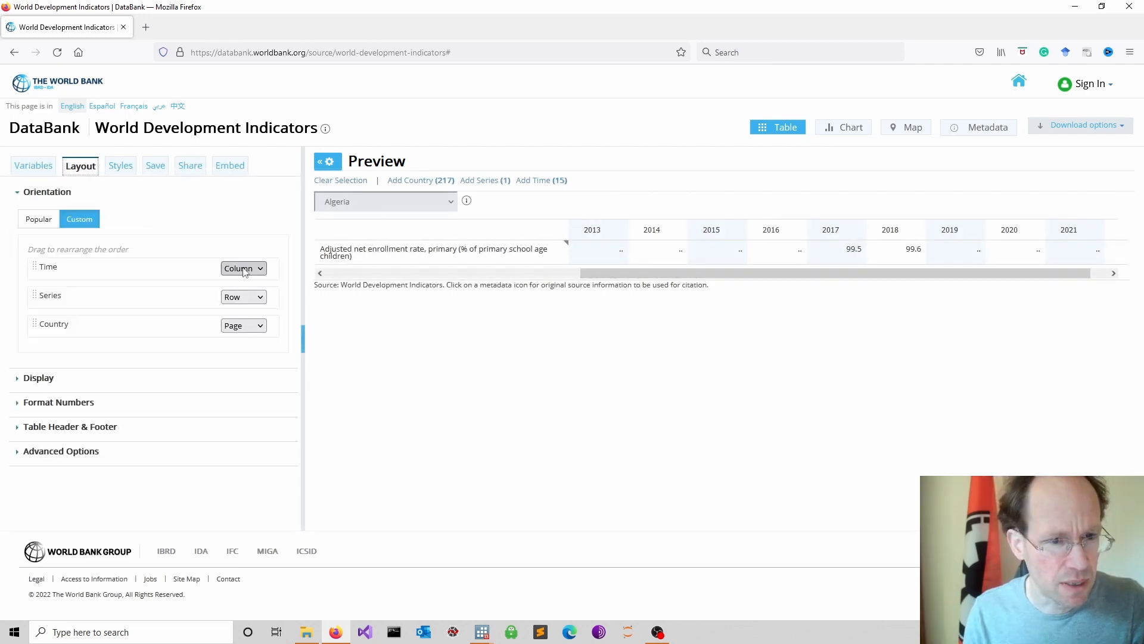
mouse_move(165, 304)
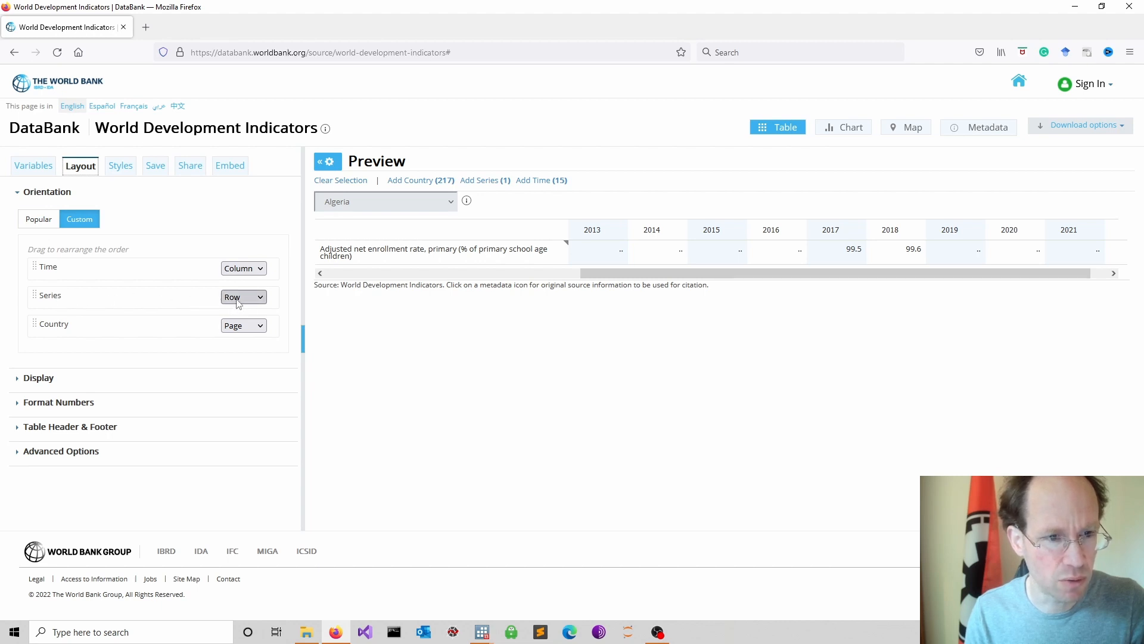
Place Country in rows and apply the new table layout
left_click(243, 324)
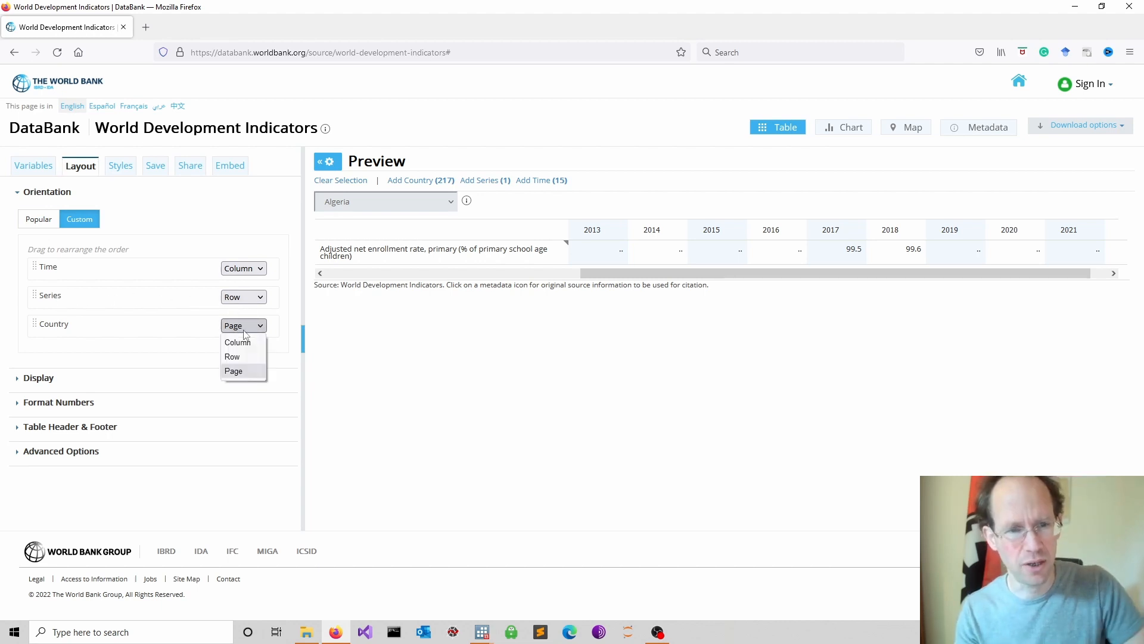
left_click(233, 357)
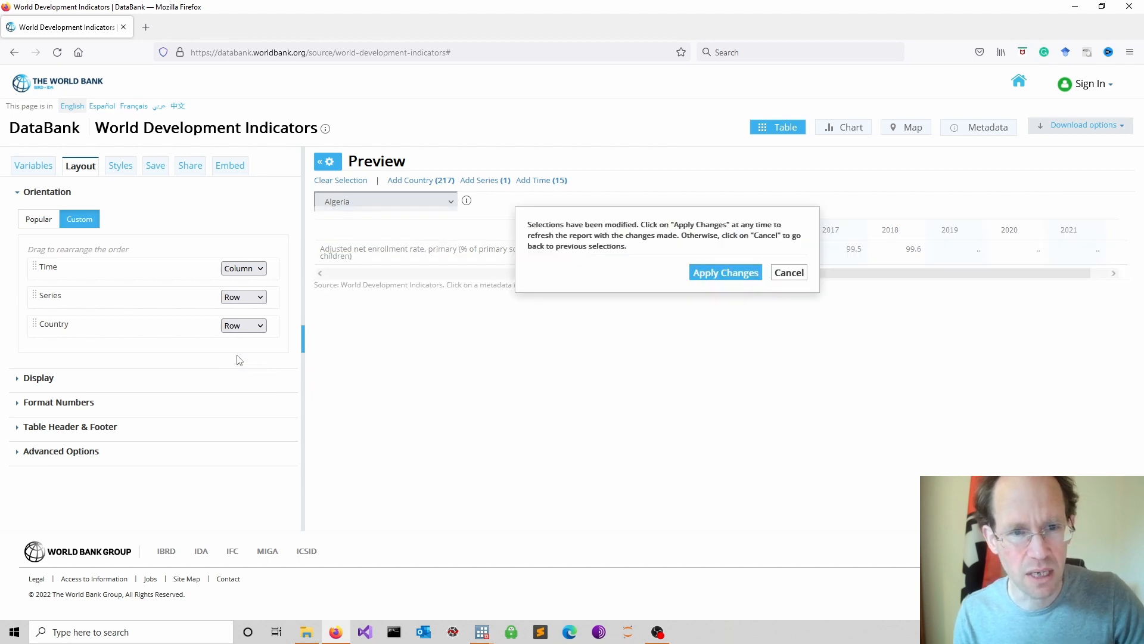
left_click(725, 272)
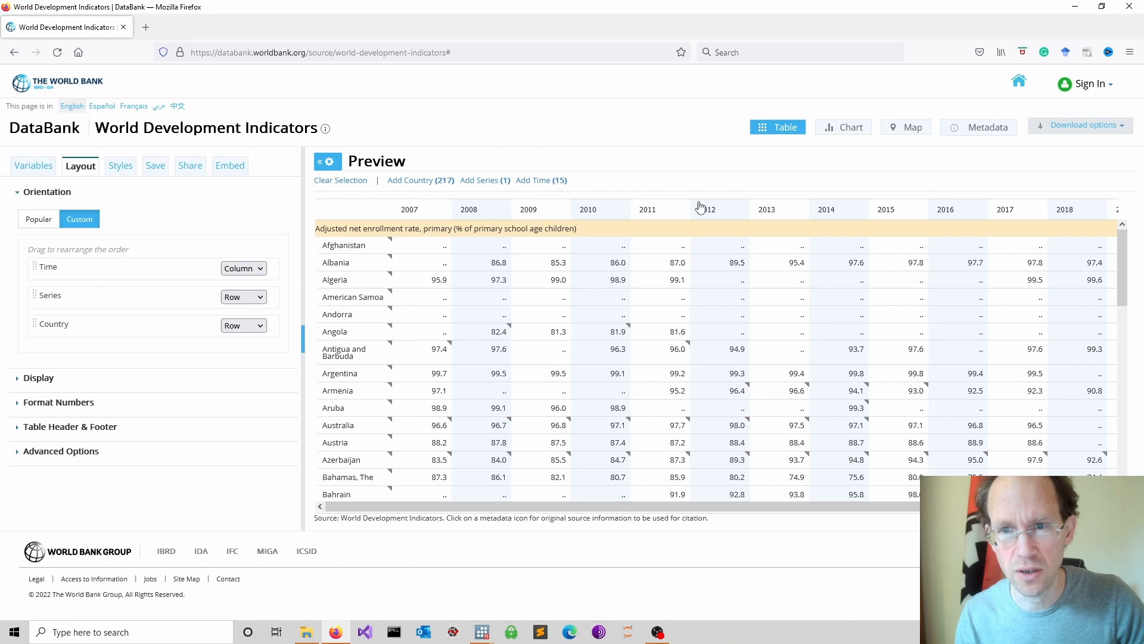
Download the table as a CSV file
left_click(1082, 125)
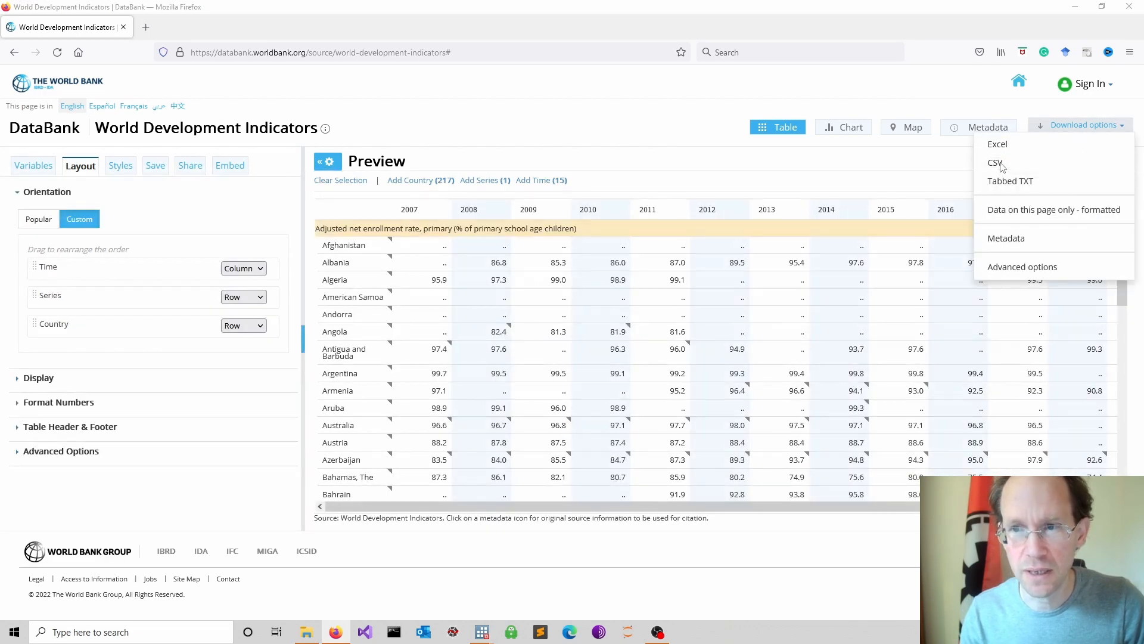
left_click(995, 163)
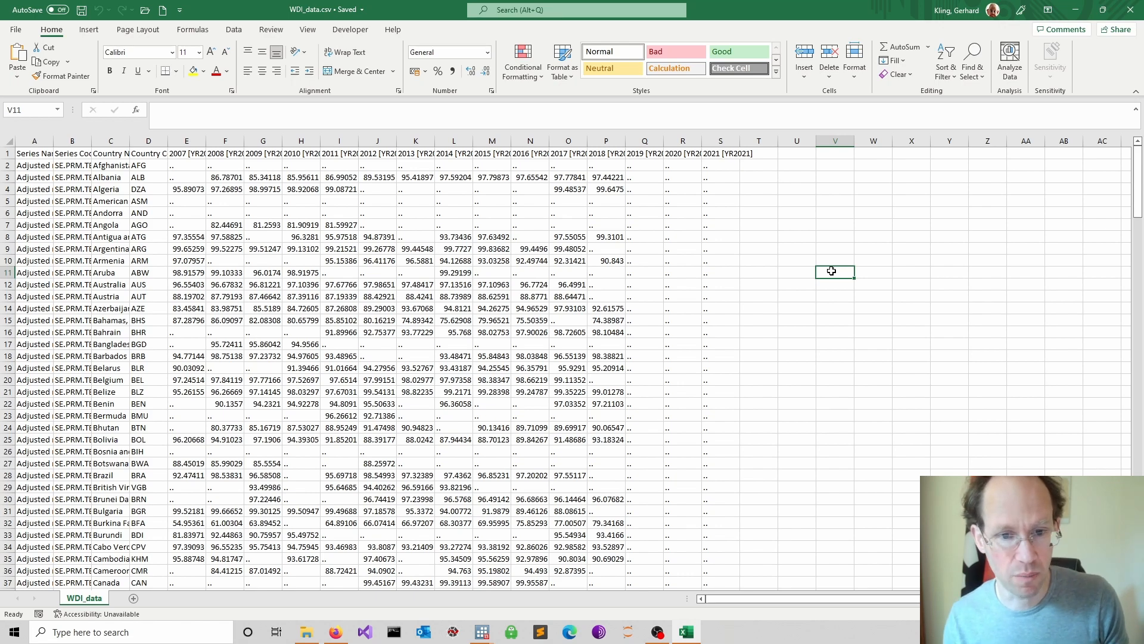
Scroll through WDI_data.csv down to the Zimbabwe row and source notes
scroll("down", 3)
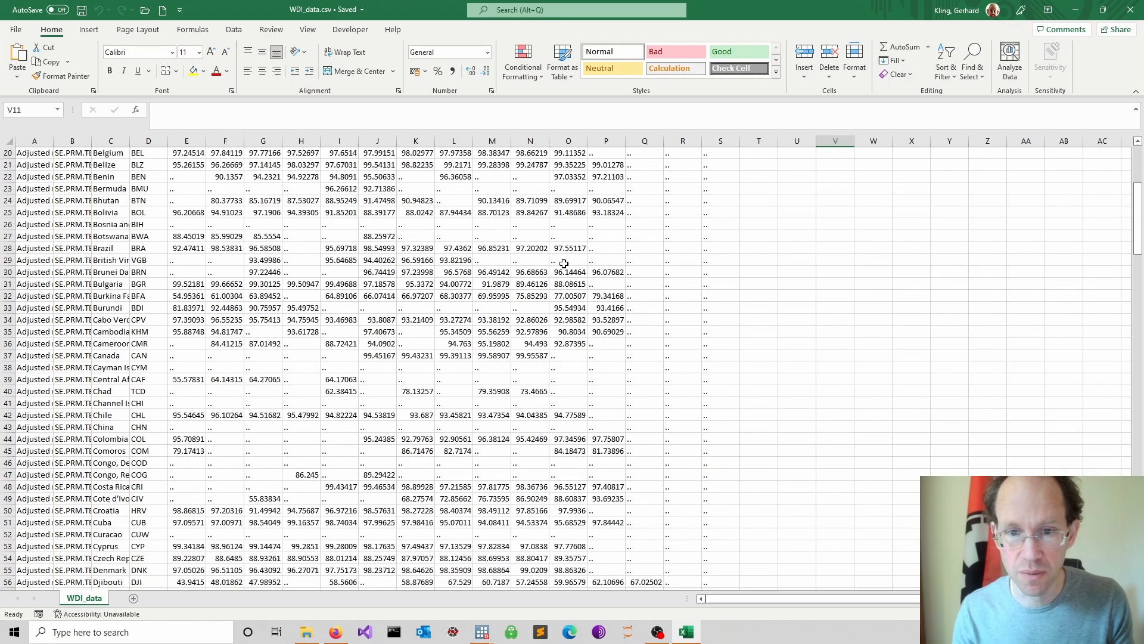
scroll("down", 3)
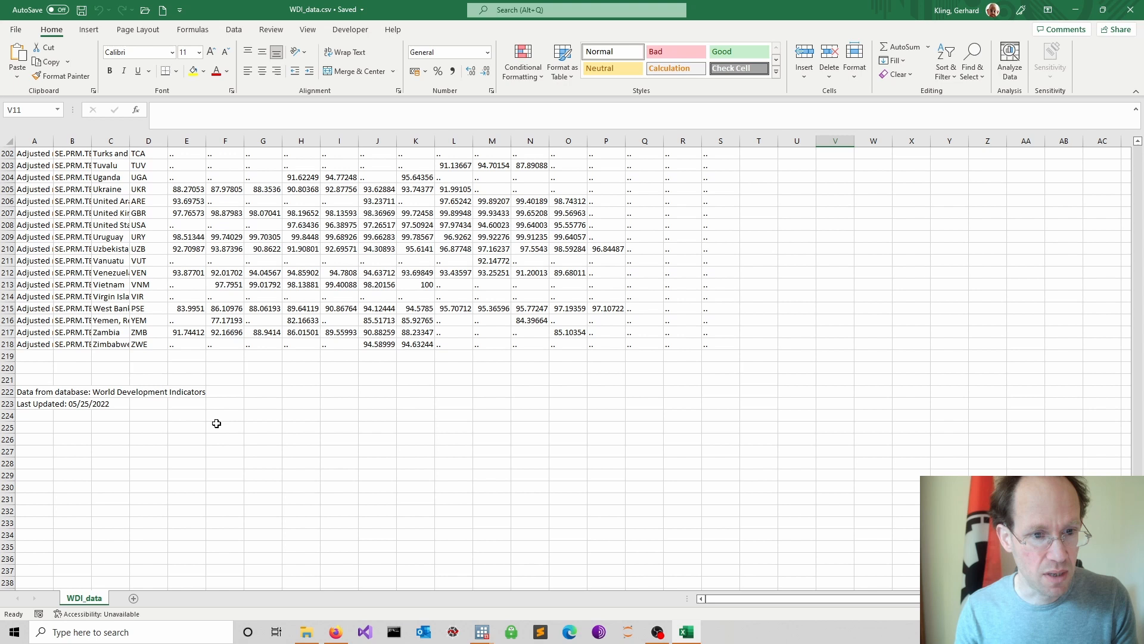
left_click_drag(33, 379, 225, 404)
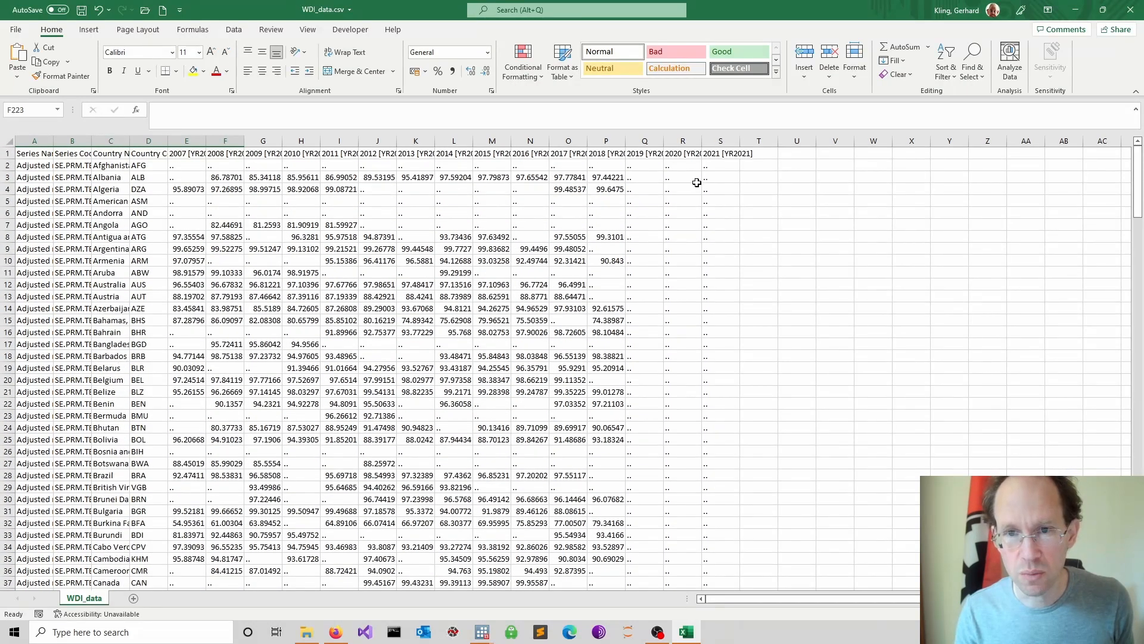
Replace every '..' placeholder with nothing across the sheet and select the series columns
left_click(972, 61)
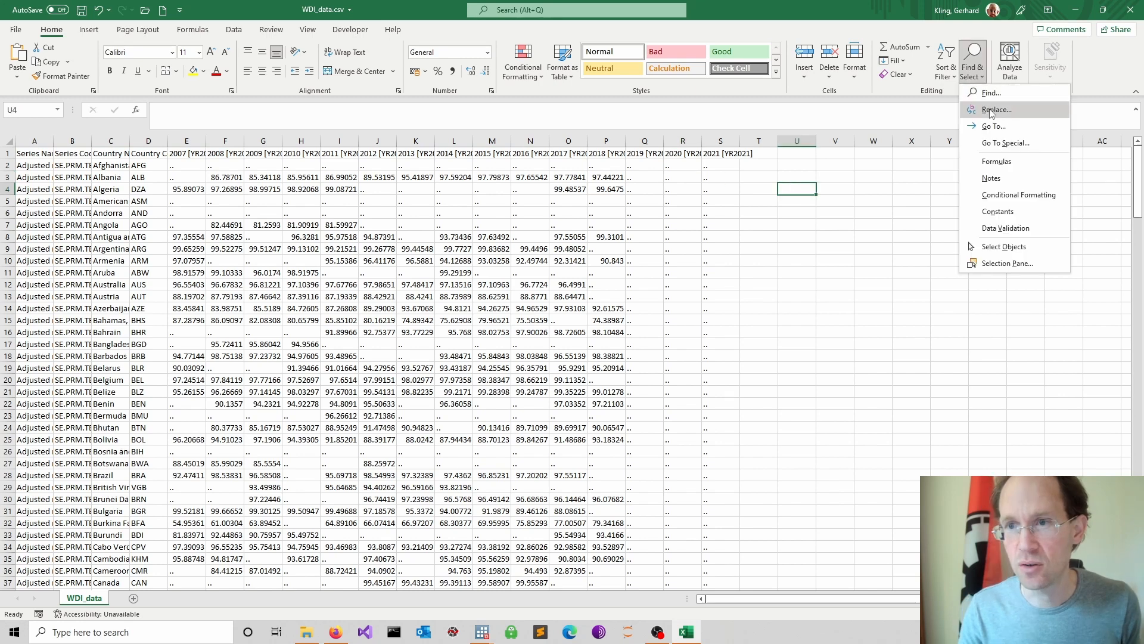
left_click(996, 110)
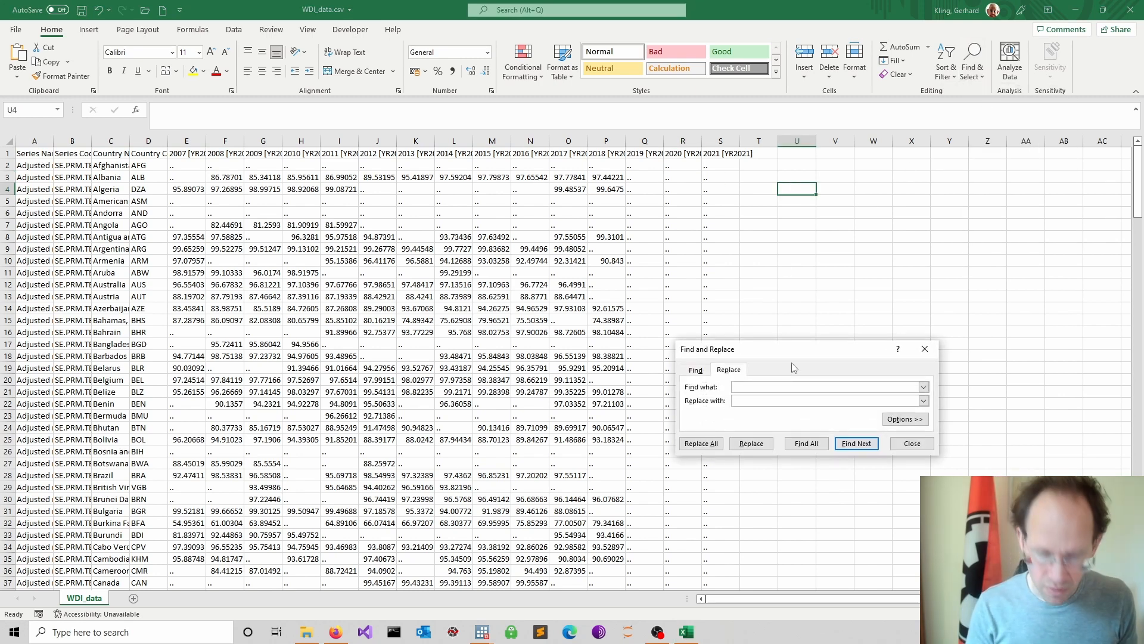
type("..")
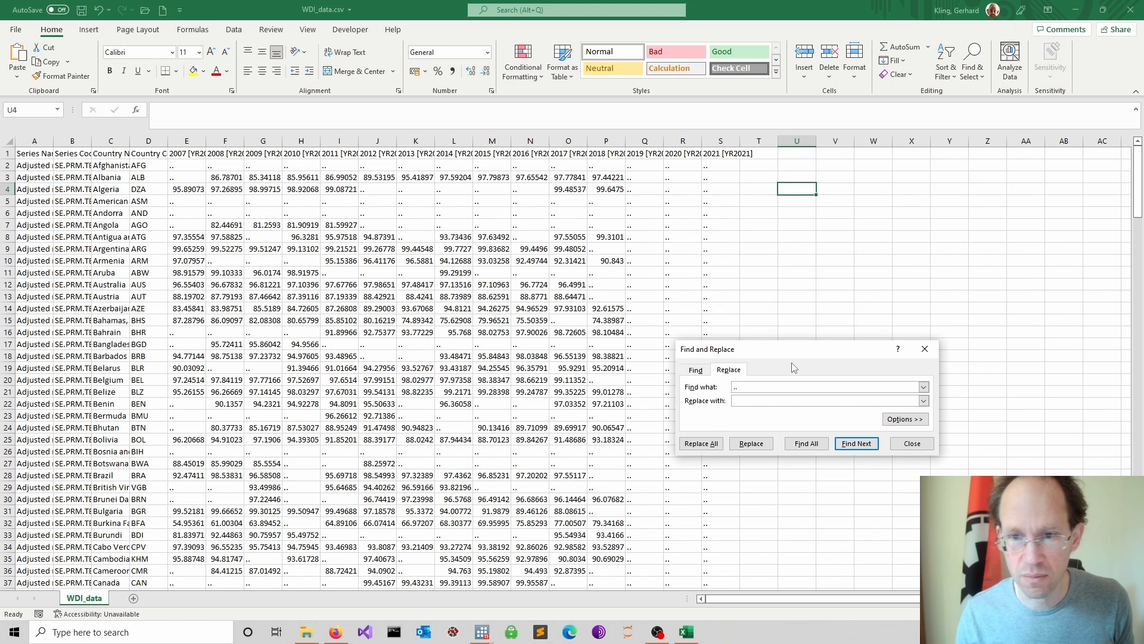
left_click(699, 443)
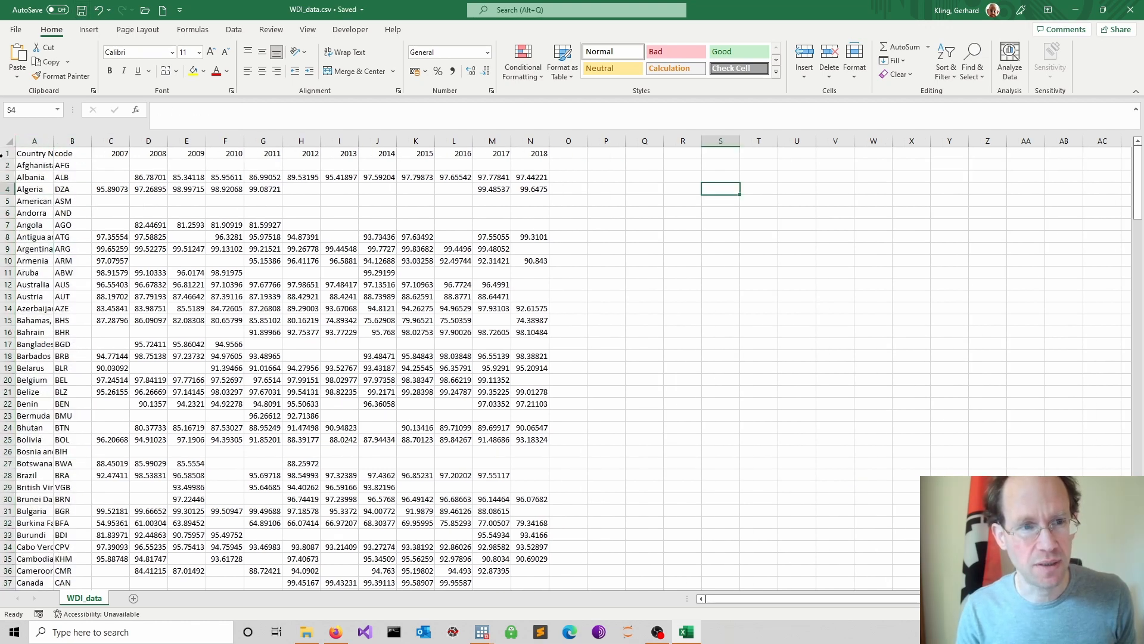
left_click(6, 154)
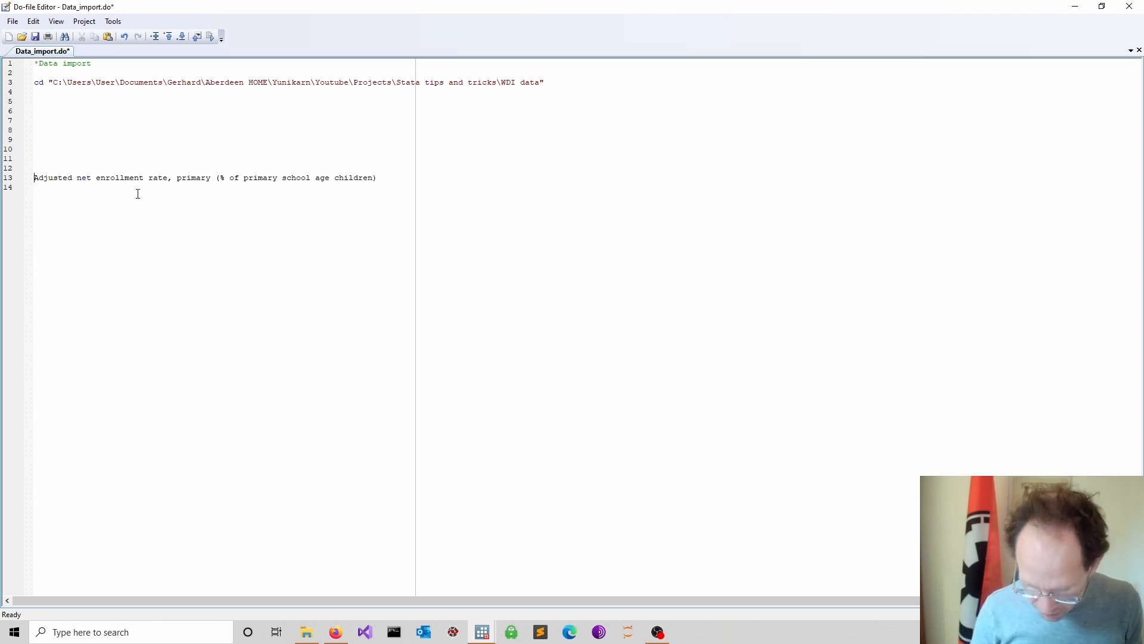
Add the do-file line insheet using "WDI_data.csv", clear
type("inshe")
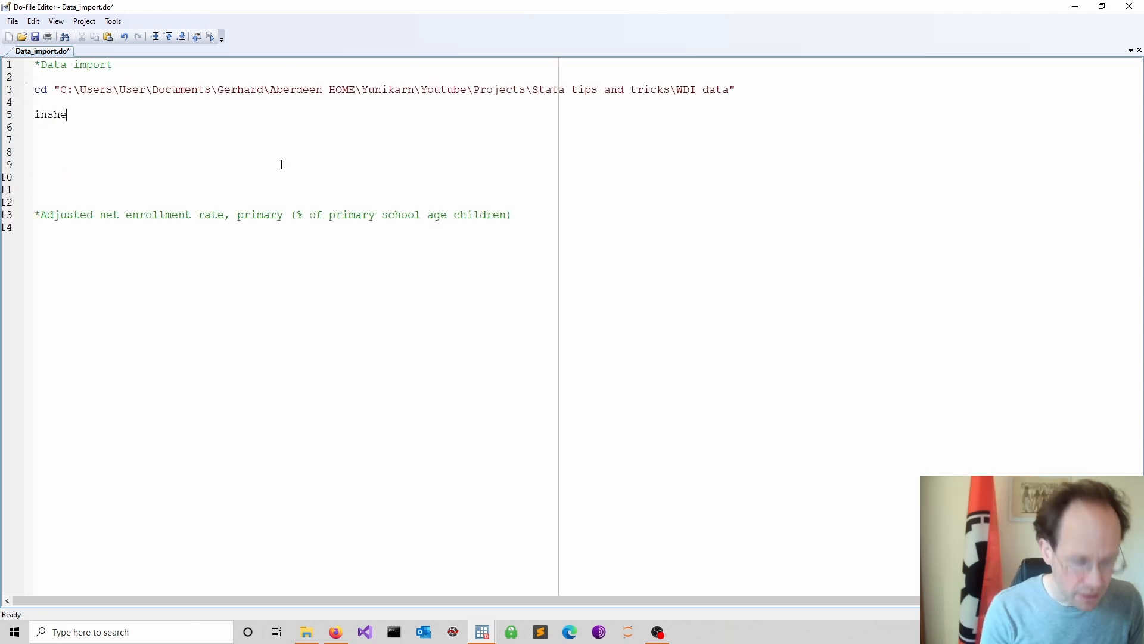
type("et using")
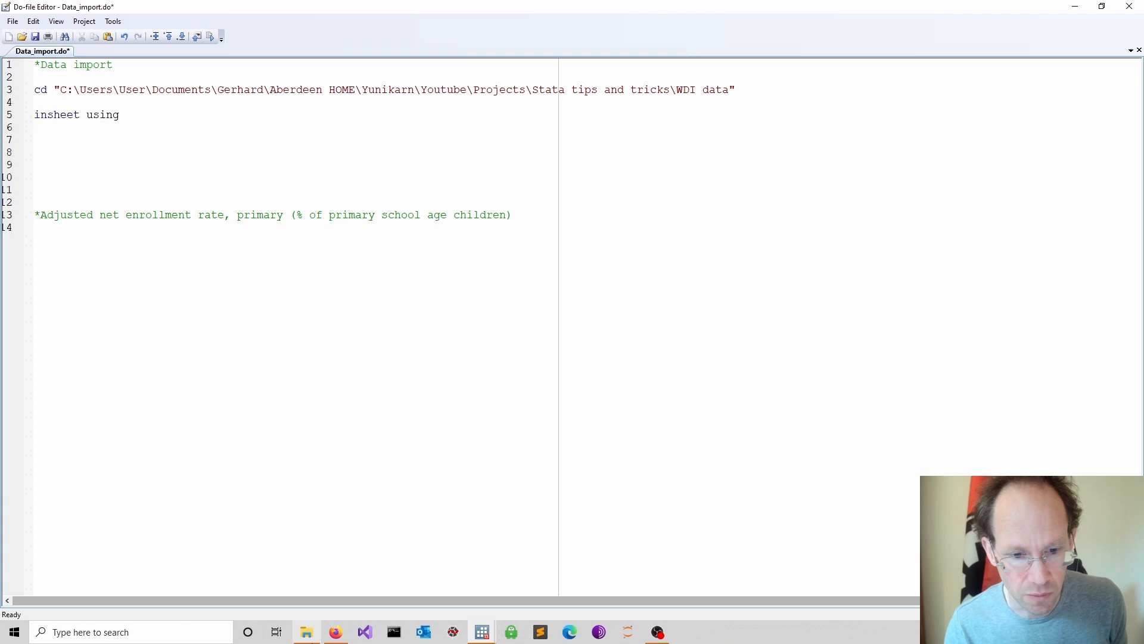
type("\"WDI_data.csv\", clear")
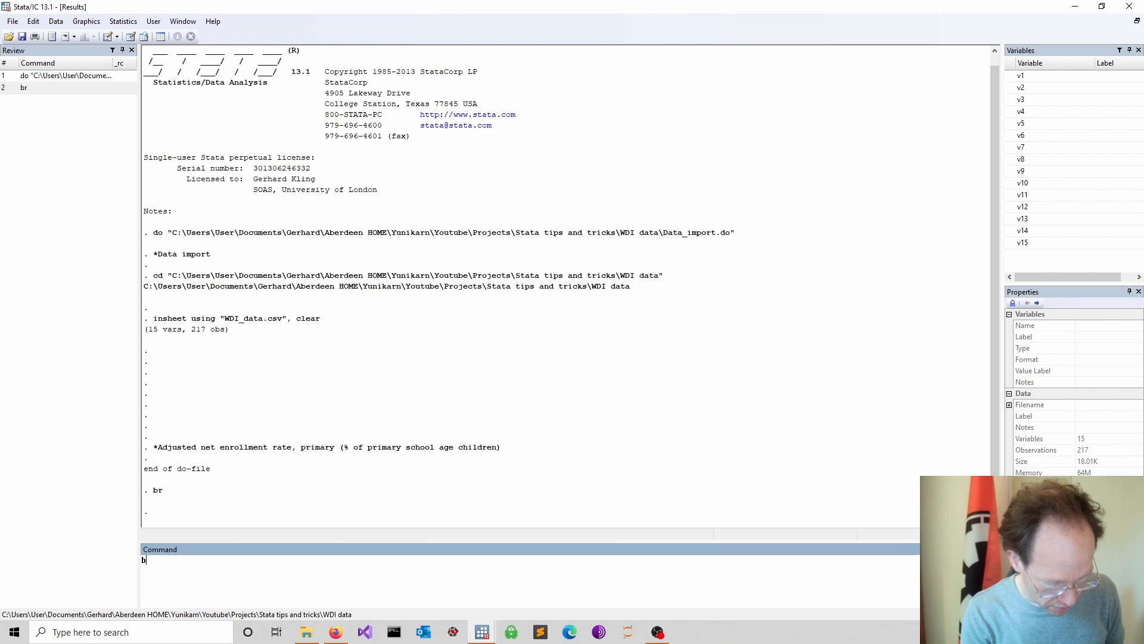
Run br to browse the imported 217 countries across v1 to v15
key("Return")
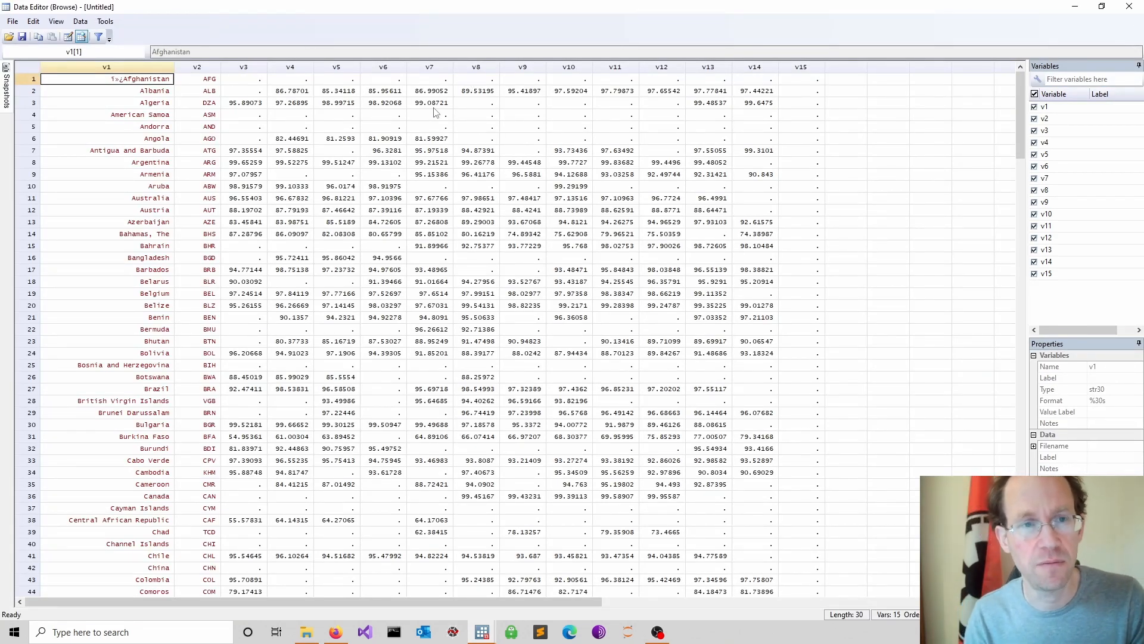
mouse_move(340, 122)
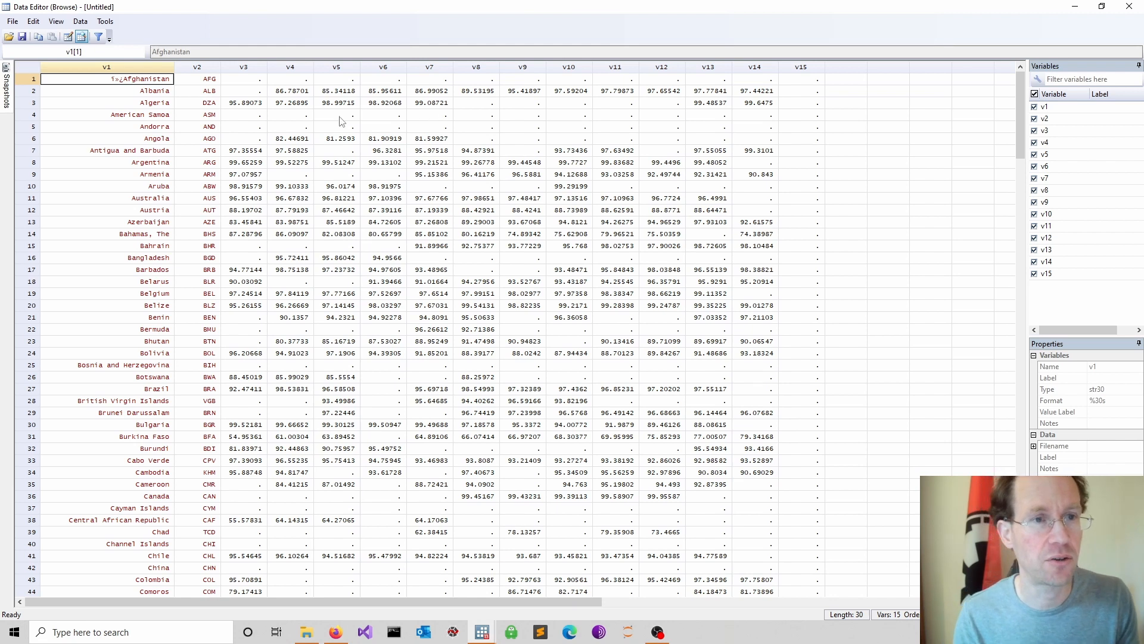
mouse_move(135, 82)
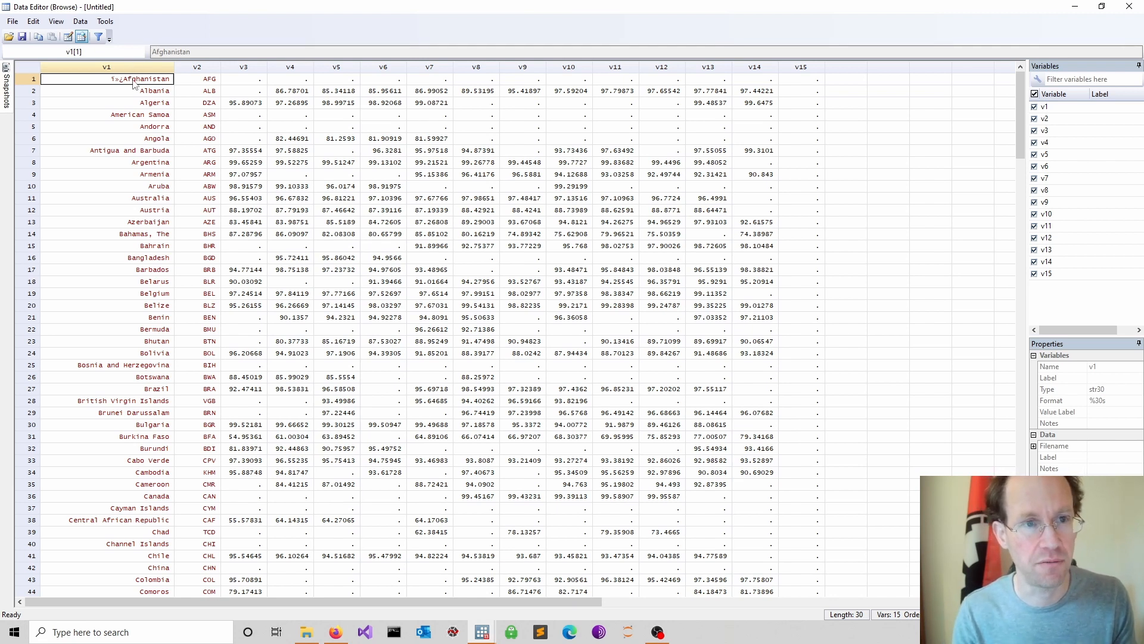
mouse_move(123, 247)
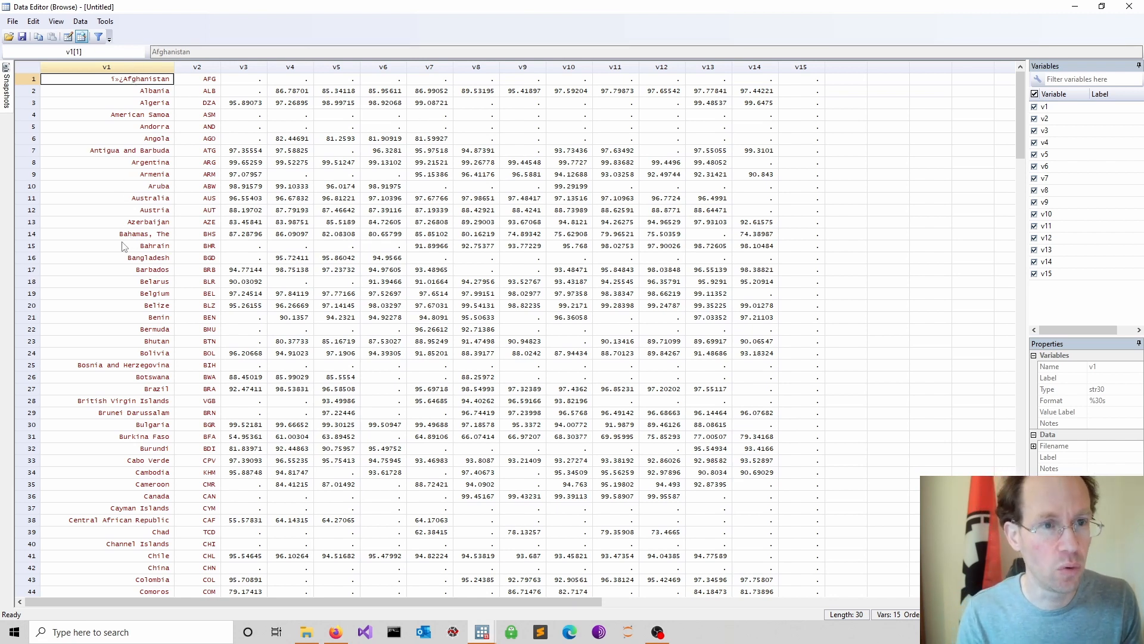
mouse_move(106, 419)
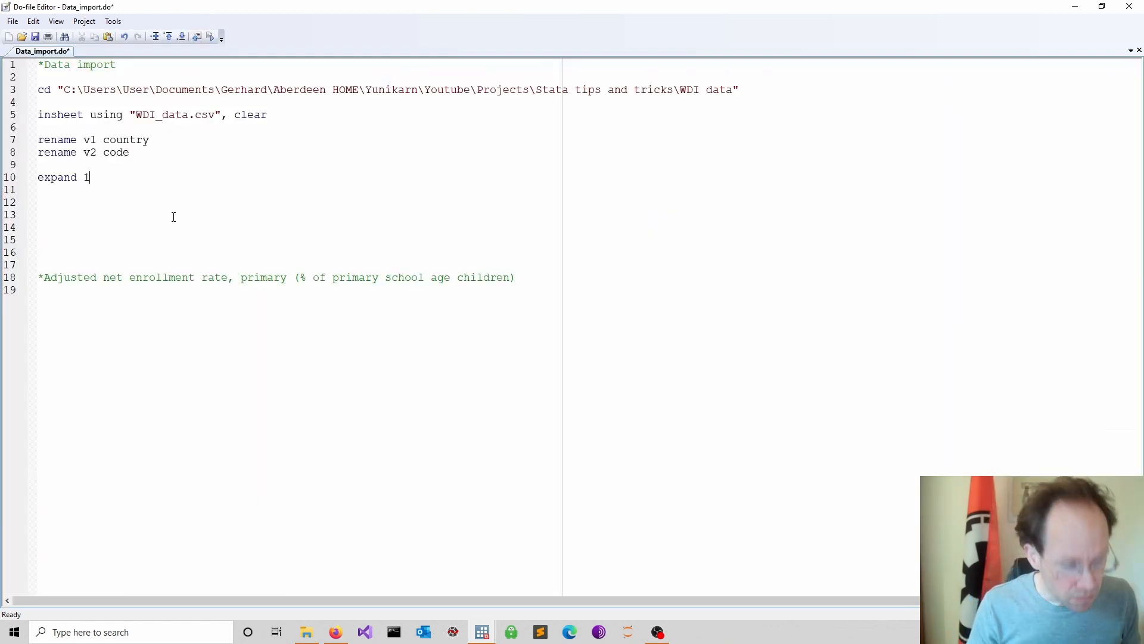
Add rename v2 code and expand 12, then start a sort line
type("2")
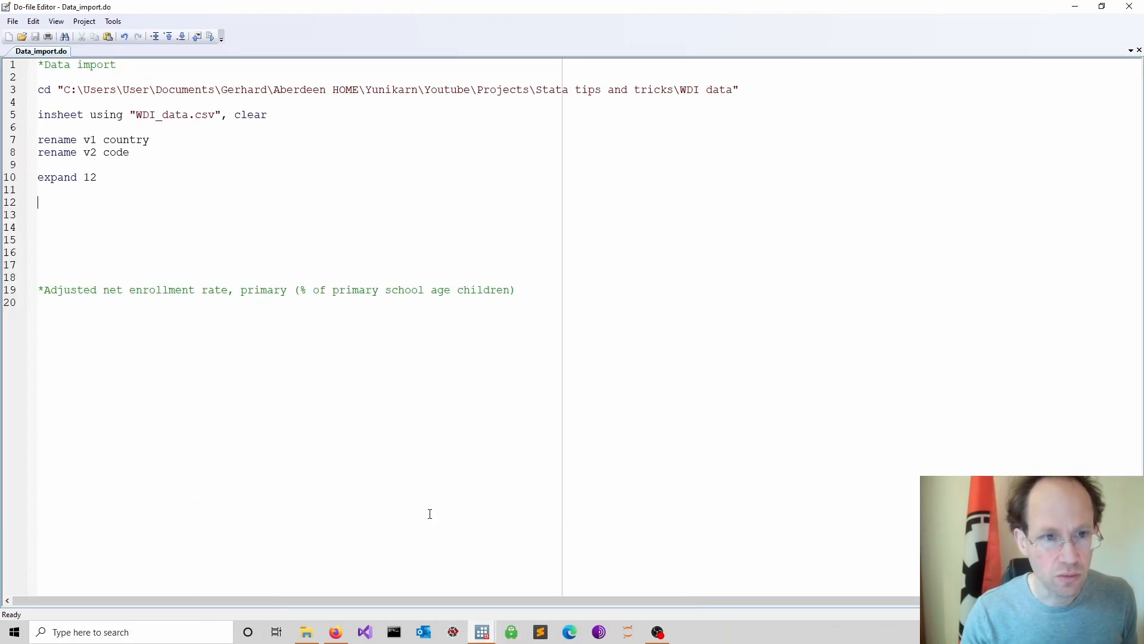
type("sor")
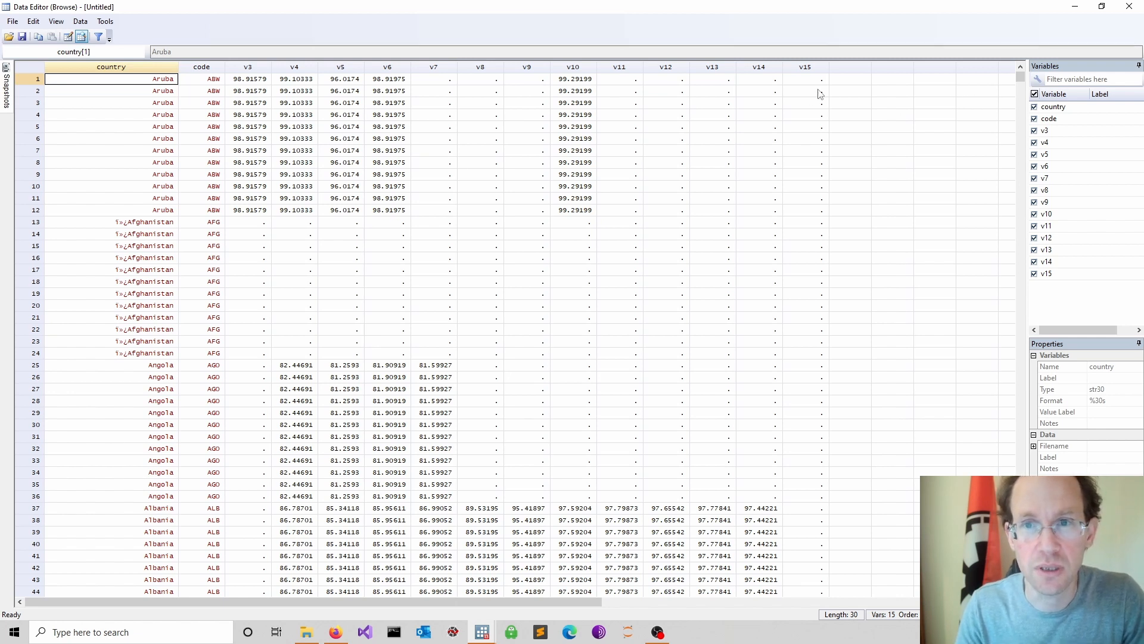
mouse_move(252, 83)
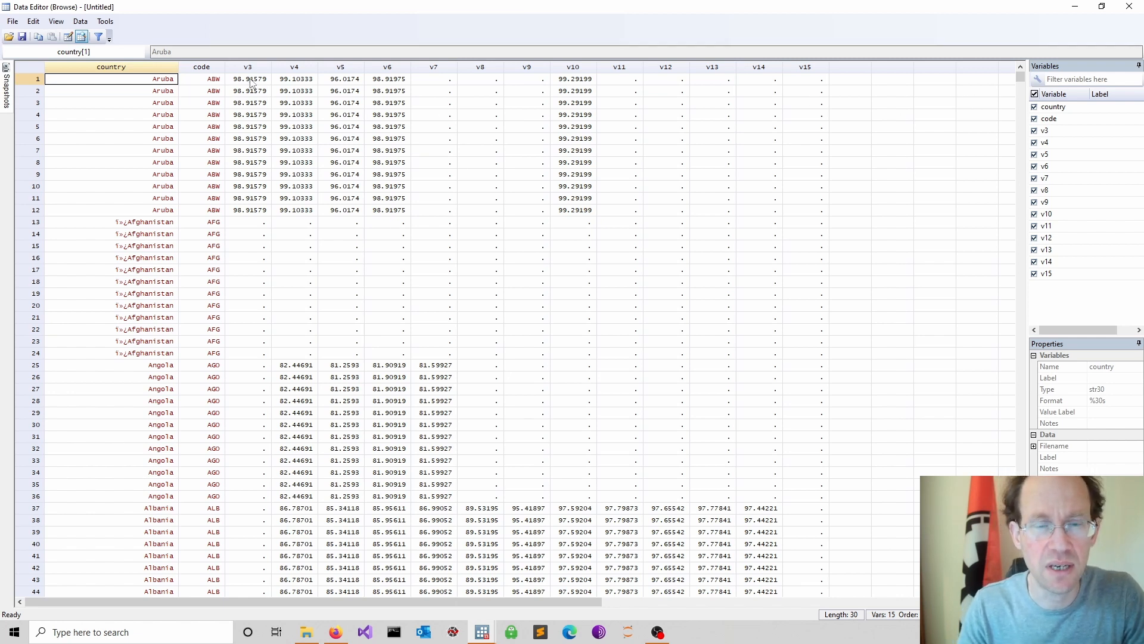
mouse_move(854, 85)
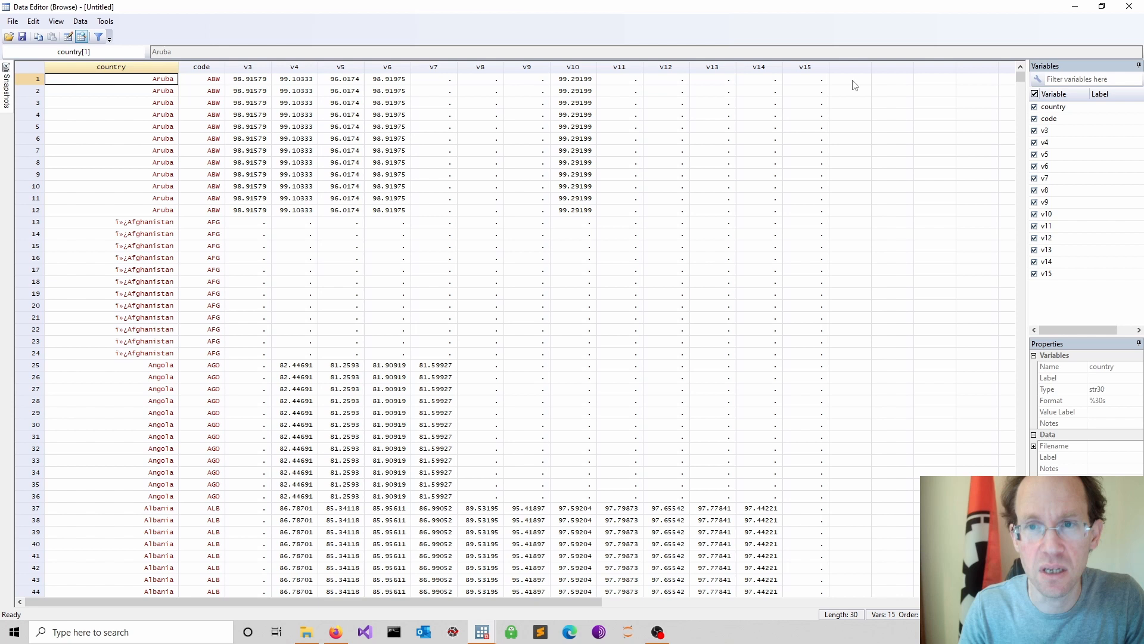
mouse_move(847, 83)
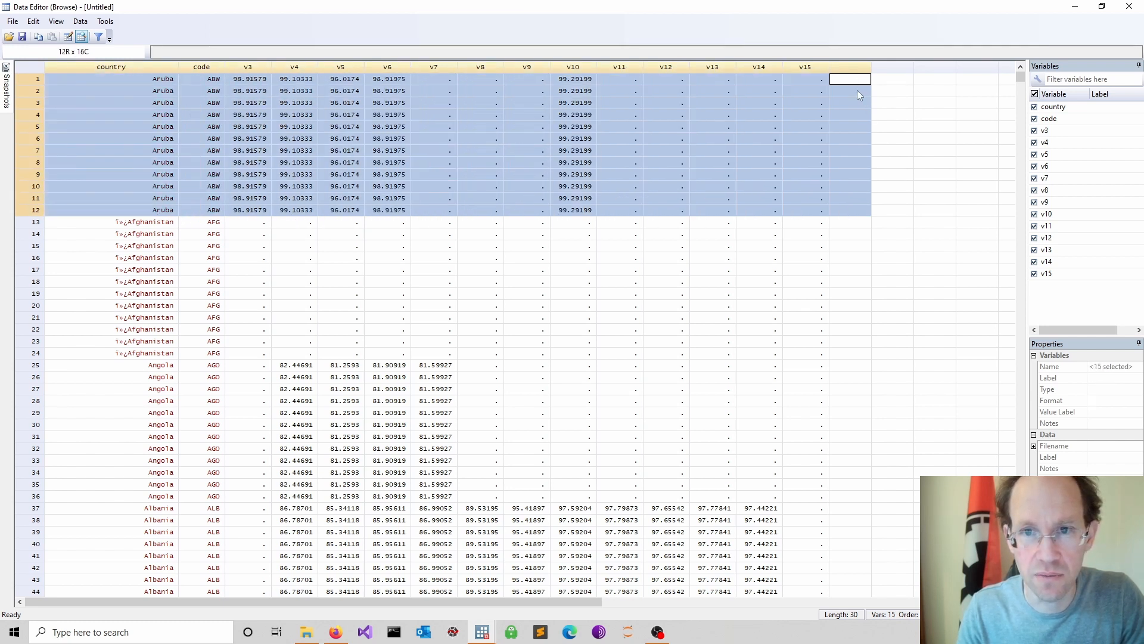
mouse_move(372, 252)
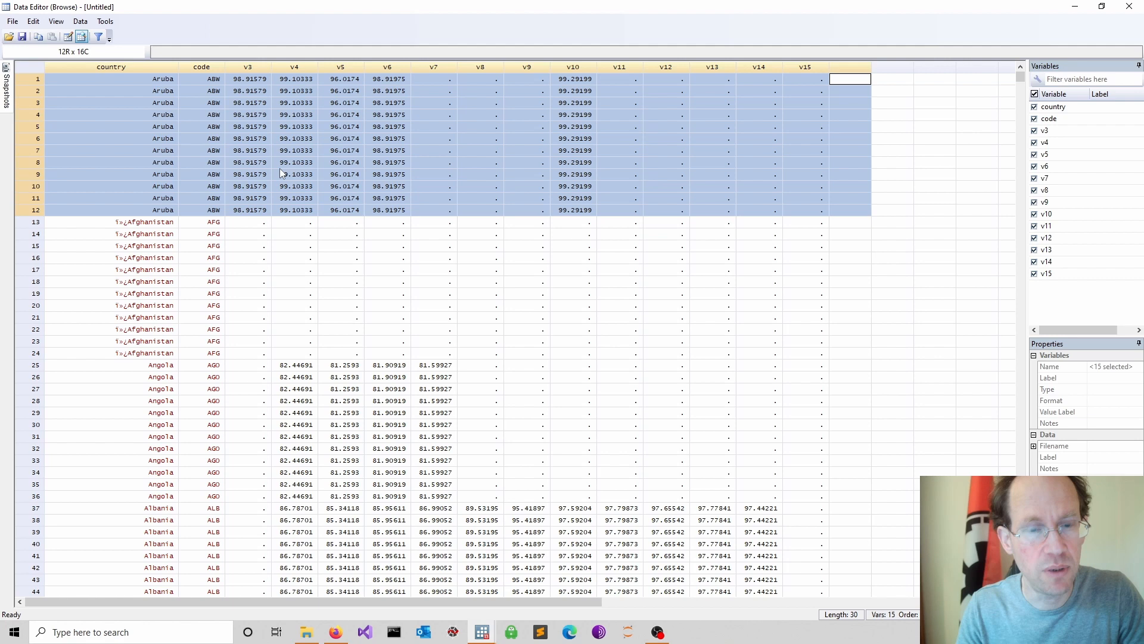
mouse_move(481, 632)
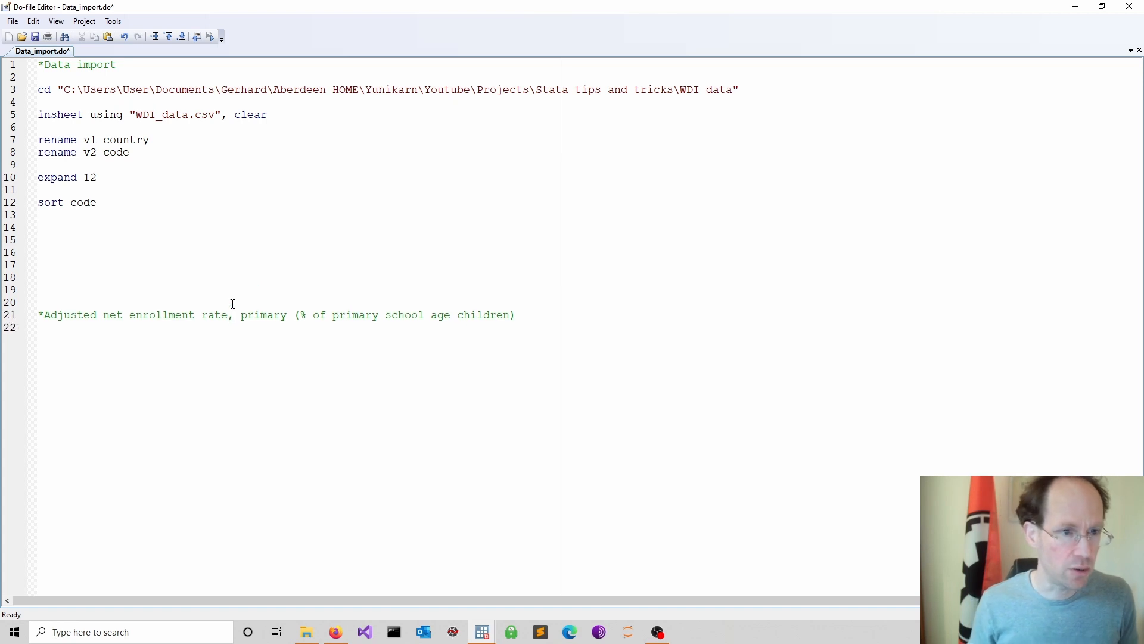
Write the line by code: gen year=_n+2006 in the do-file
type("by cod")
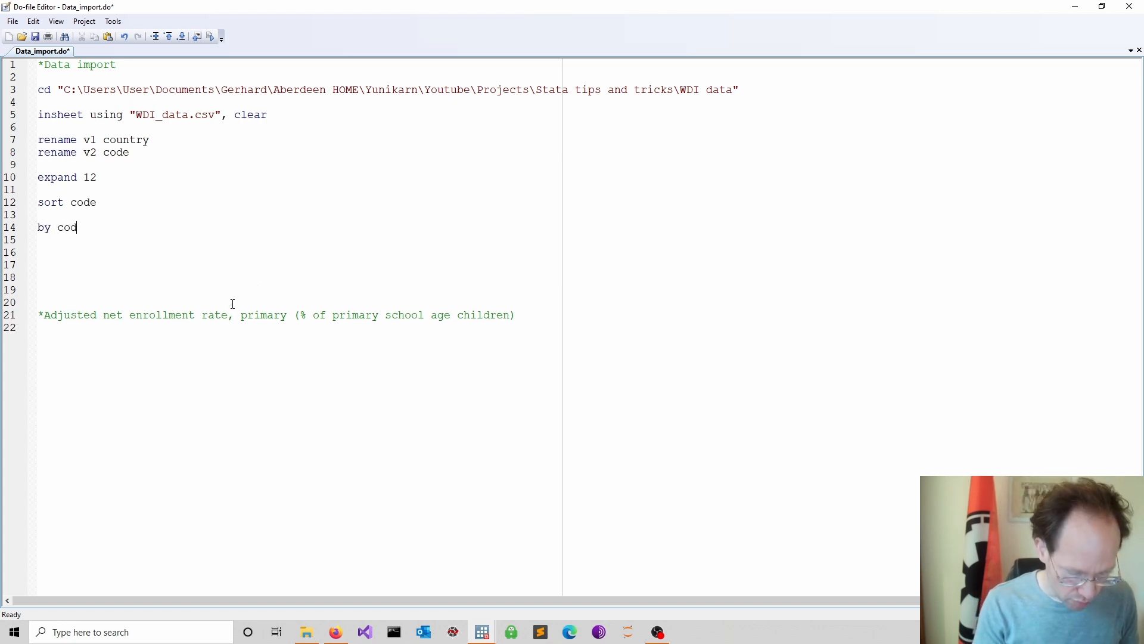
type("e:")
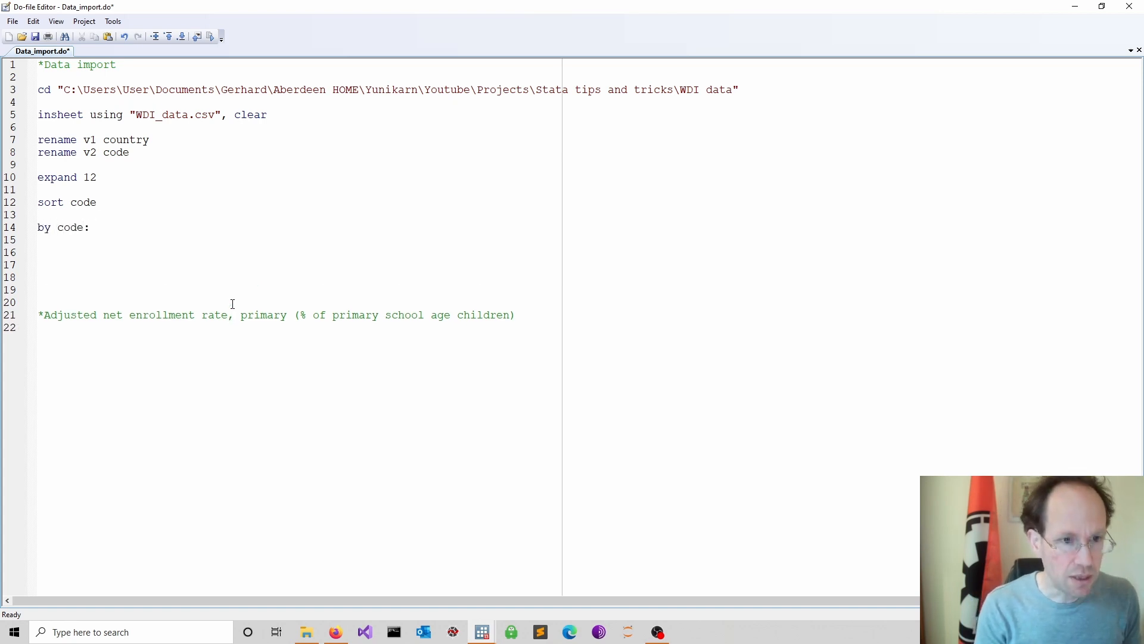
type("gen ye")
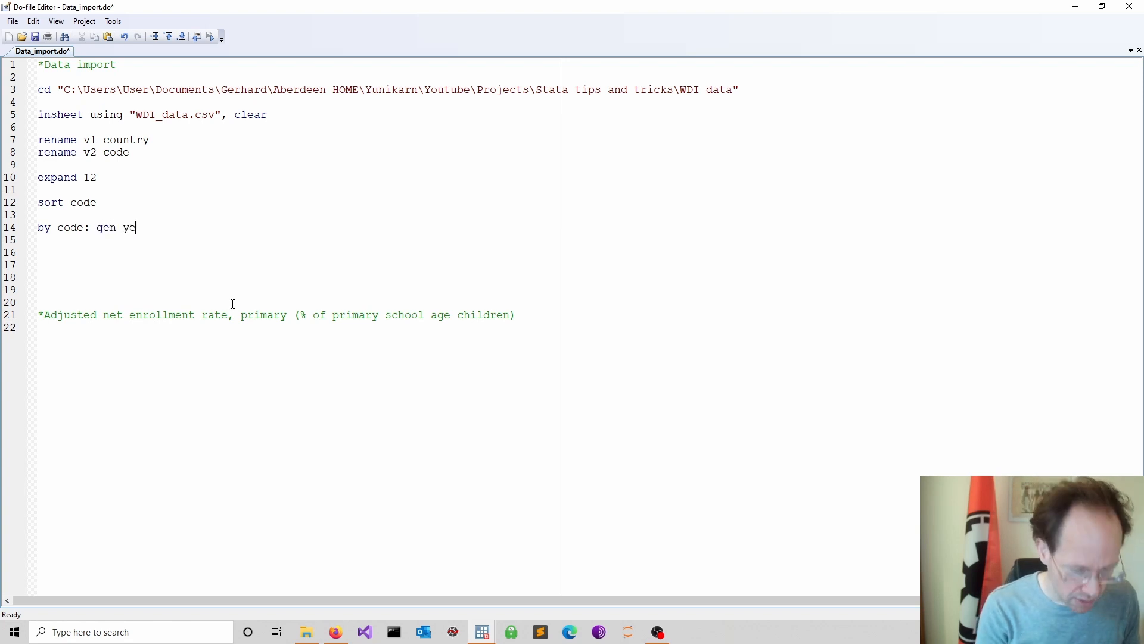
type("ar=")
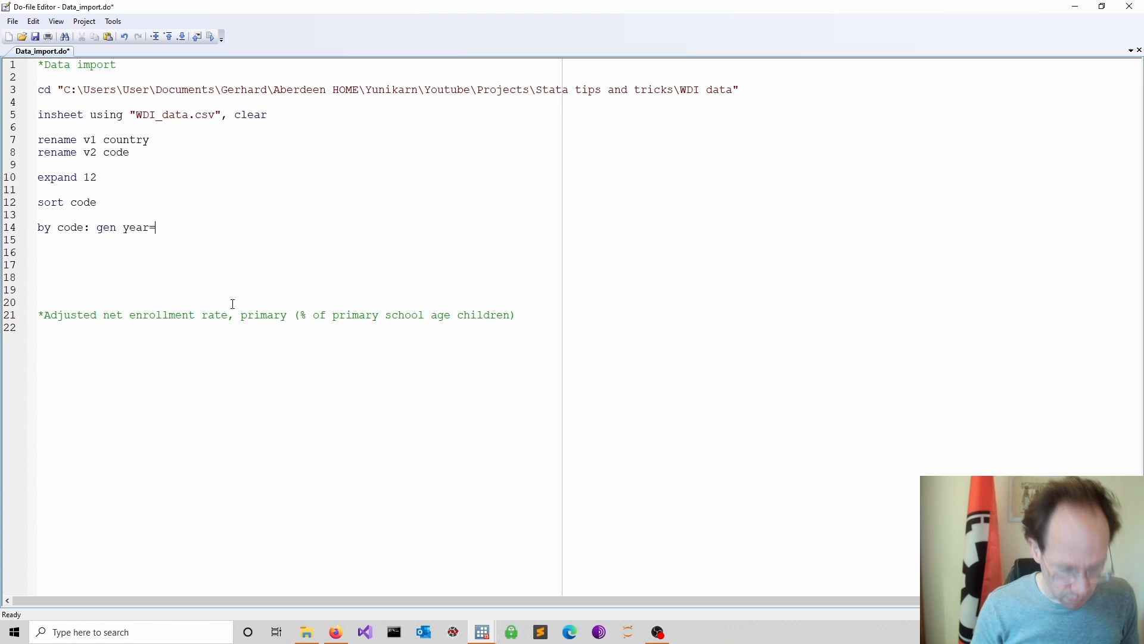
type("_n")
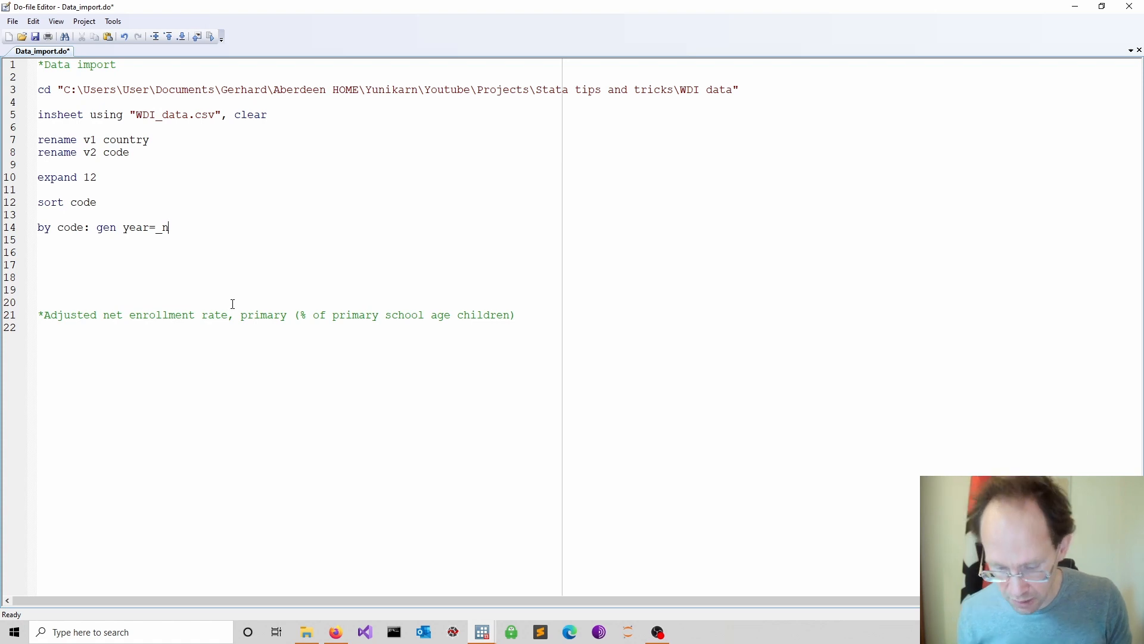
type("+20")
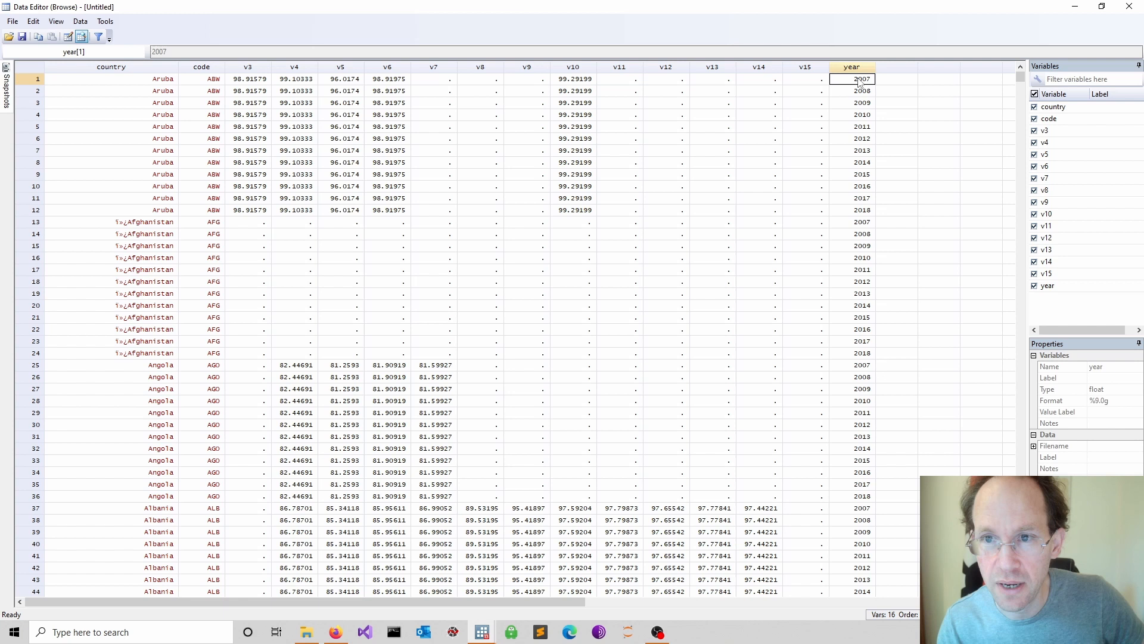
Check Aruba's years run to 2018 and its v3 and v4 enrollment values, then return to the do-file
left_click(851, 103)
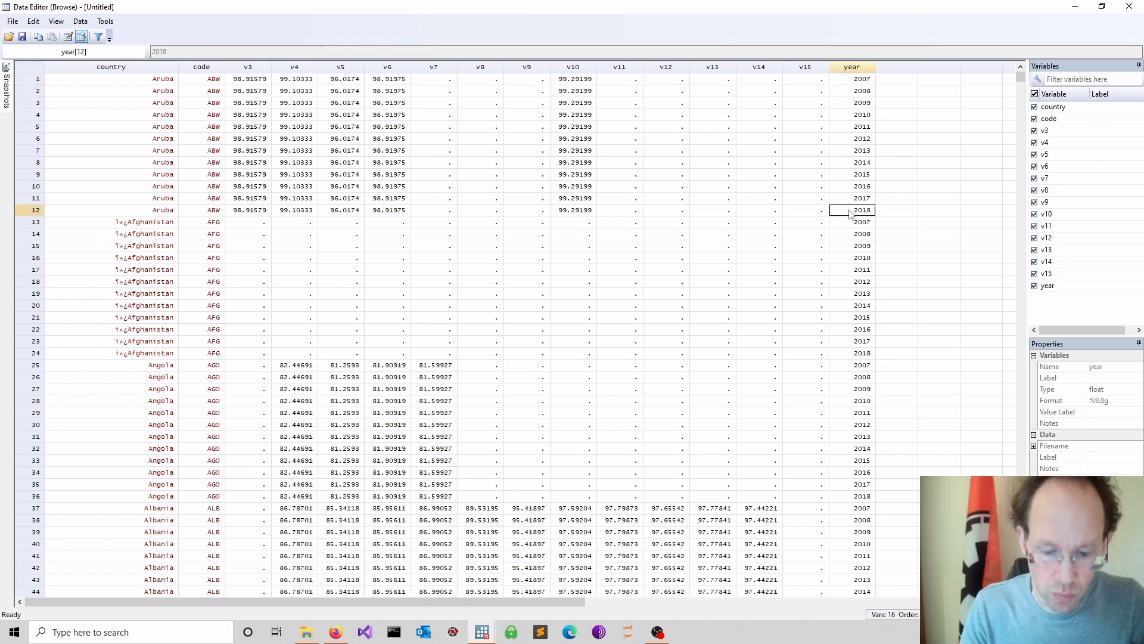
mouse_move(895, 79)
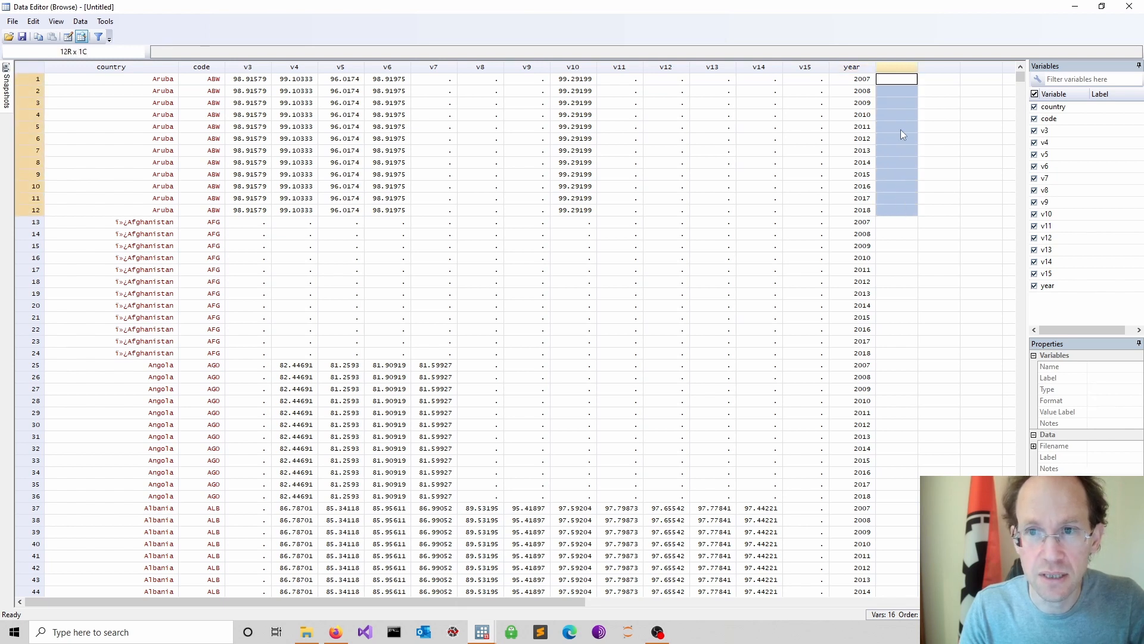
left_click(895, 78)
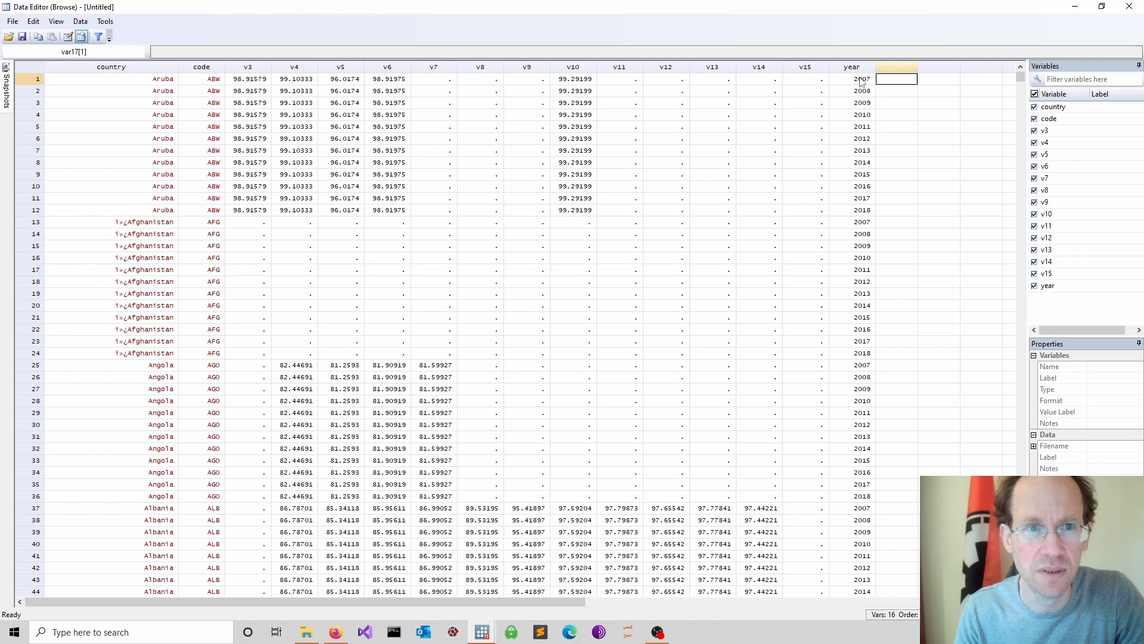
left_click(248, 79)
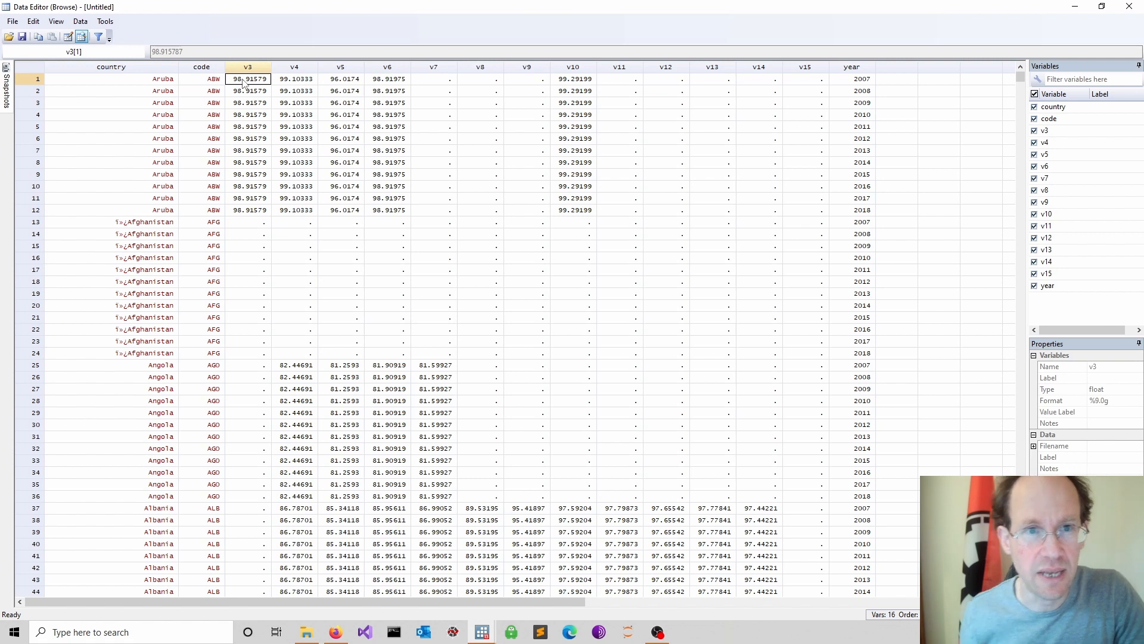
left_click(295, 91)
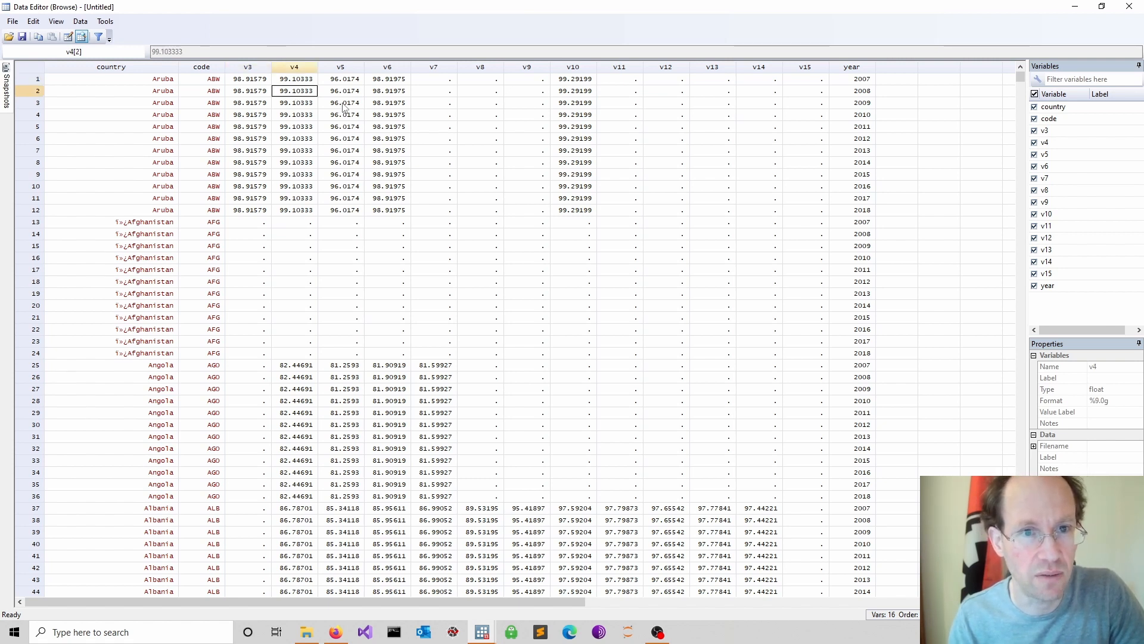
left_click(387, 115)
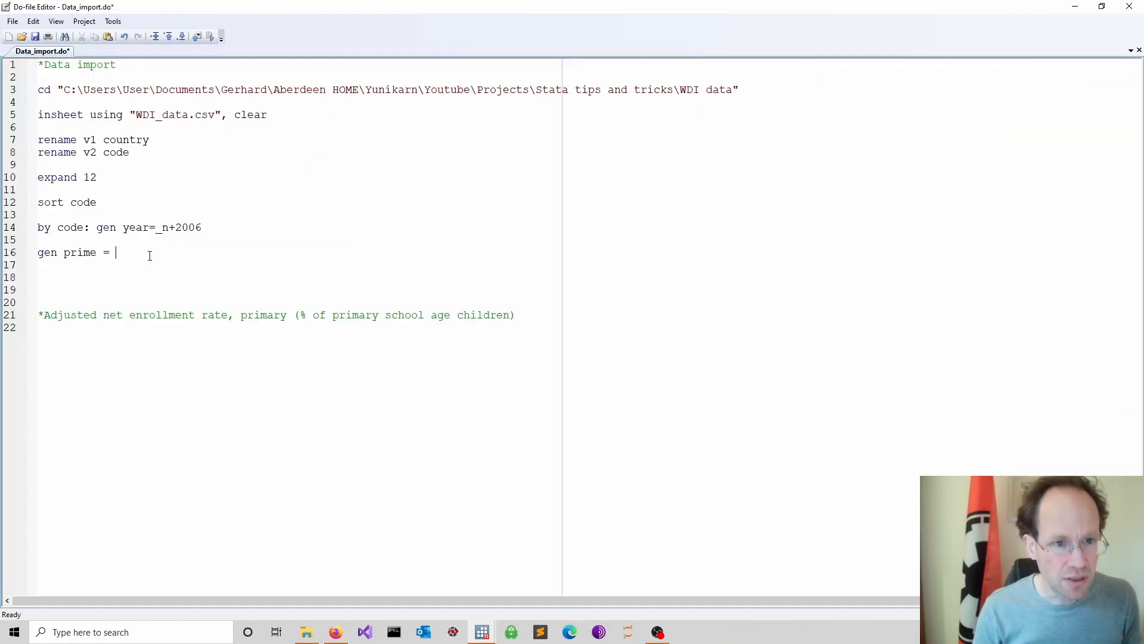
Finish gen prime = . and add blank lines below it
type(".")
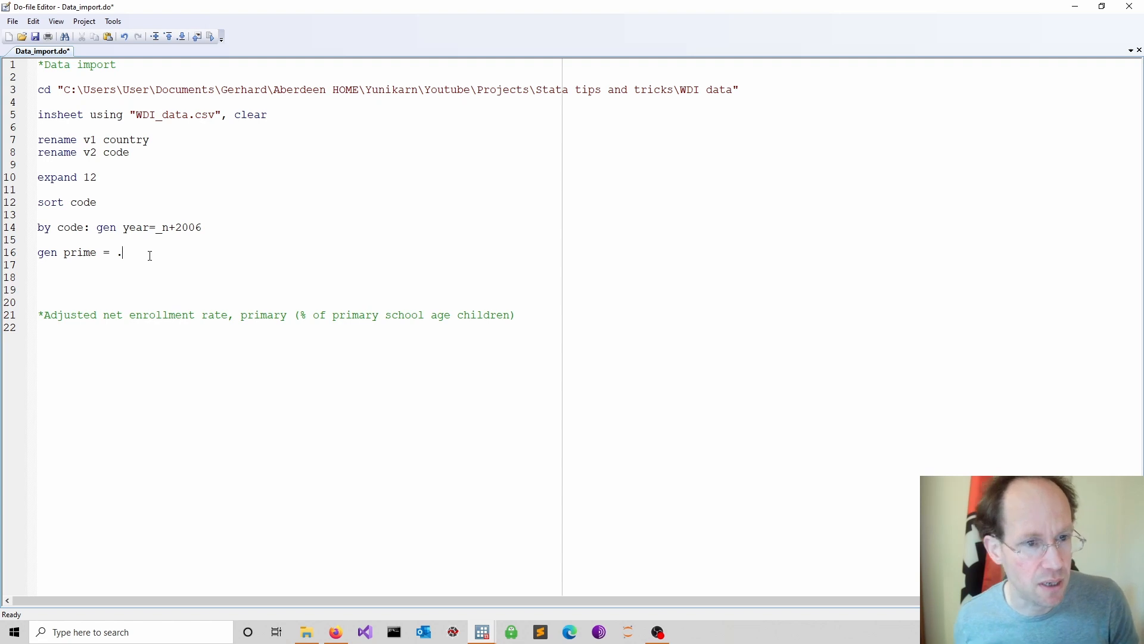
key("Enter")
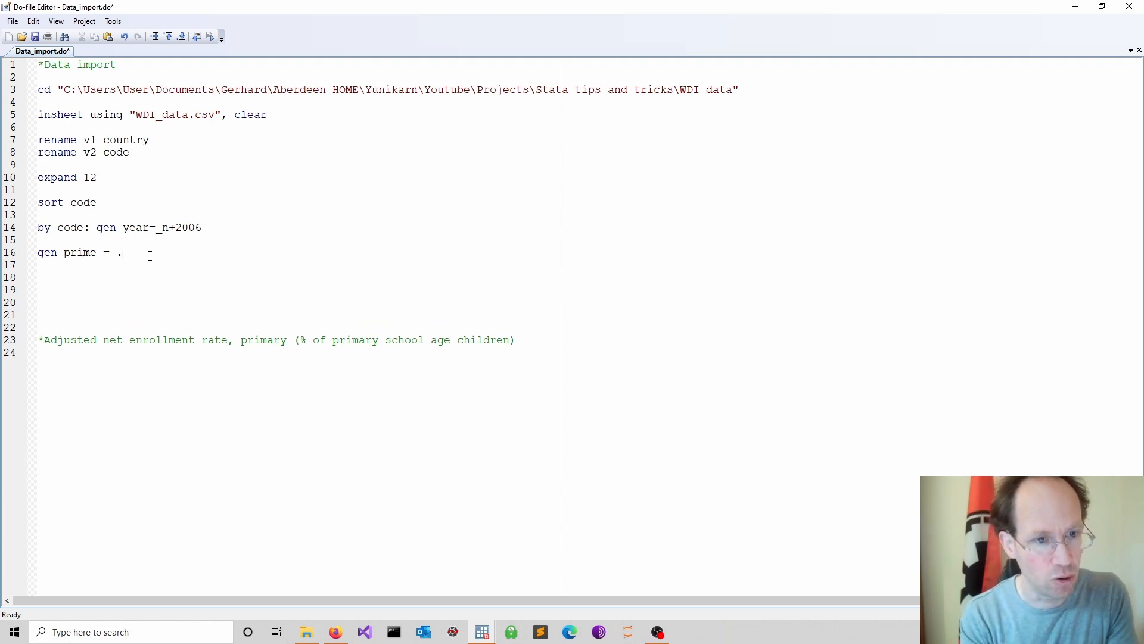
Write forvalues i=3/15, correcting the mistyped 145
type("forva")
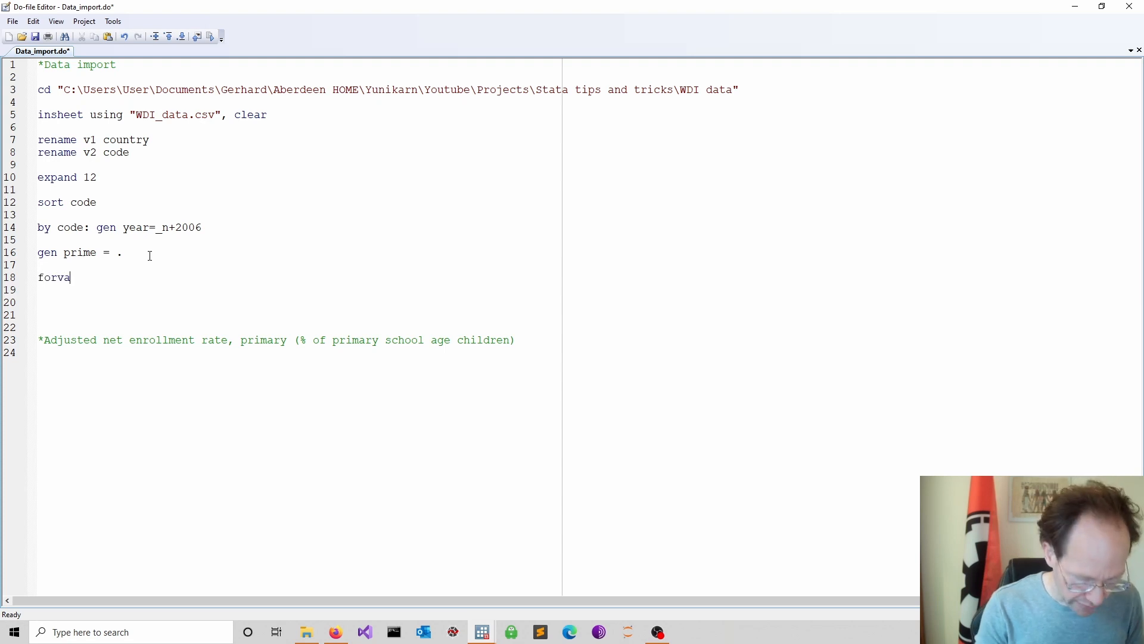
type("lues")
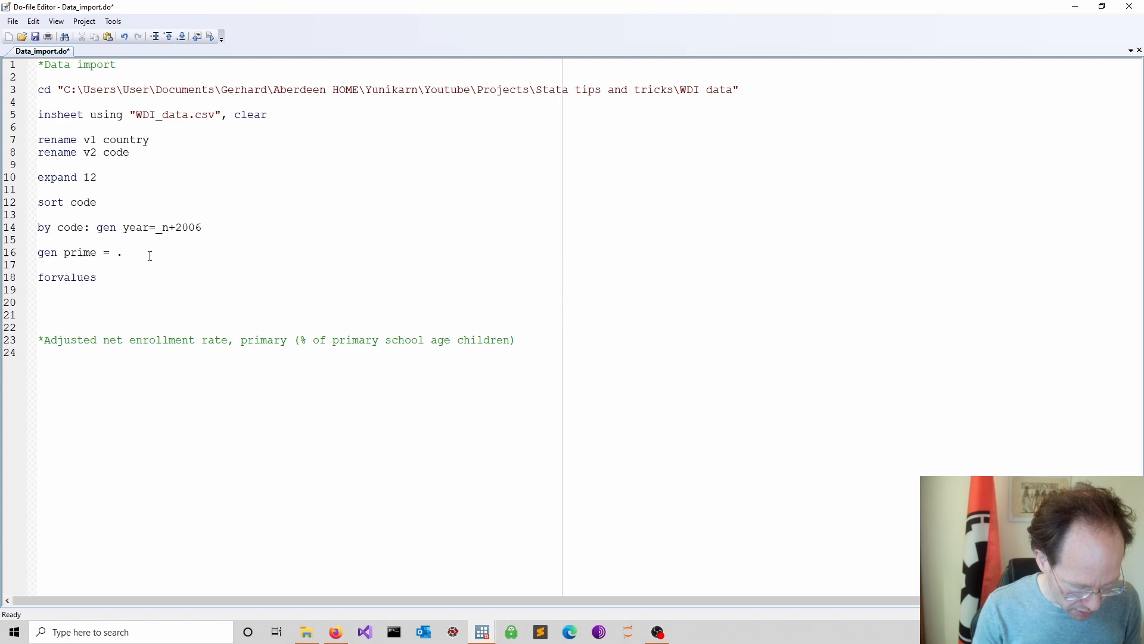
type("i")
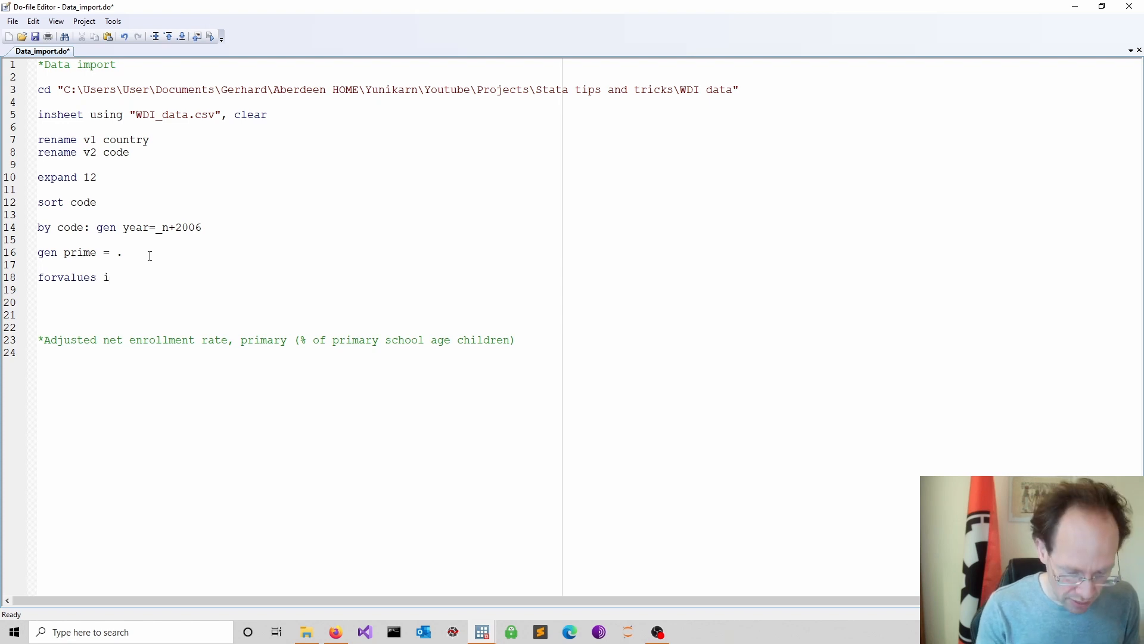
type("=")
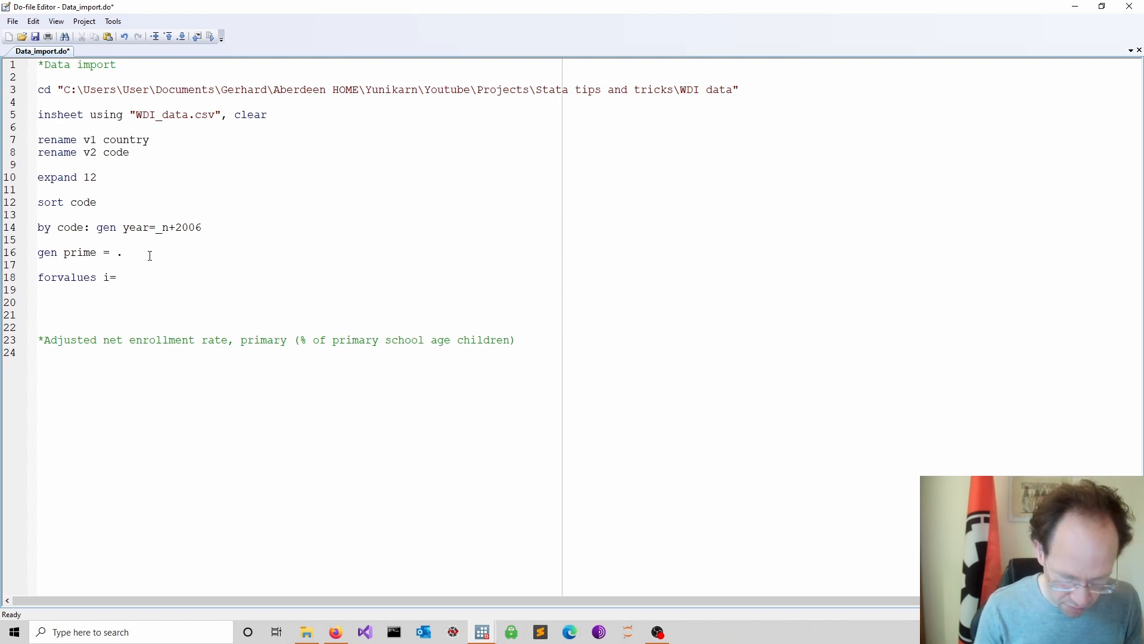
type("3/145")
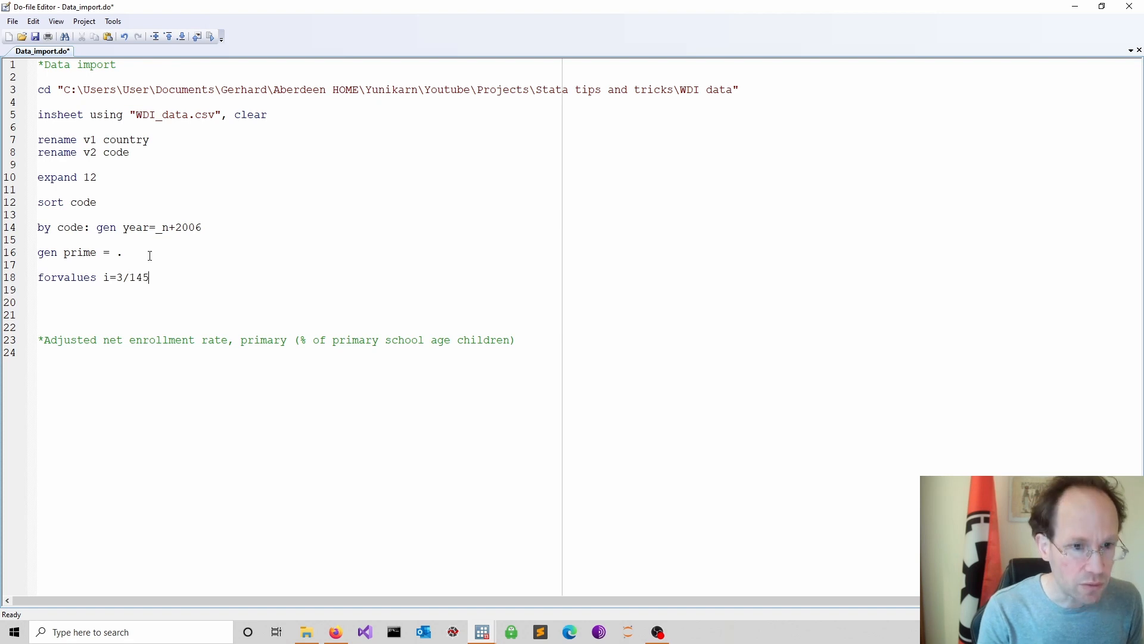
key("Backspace")
type(" {")
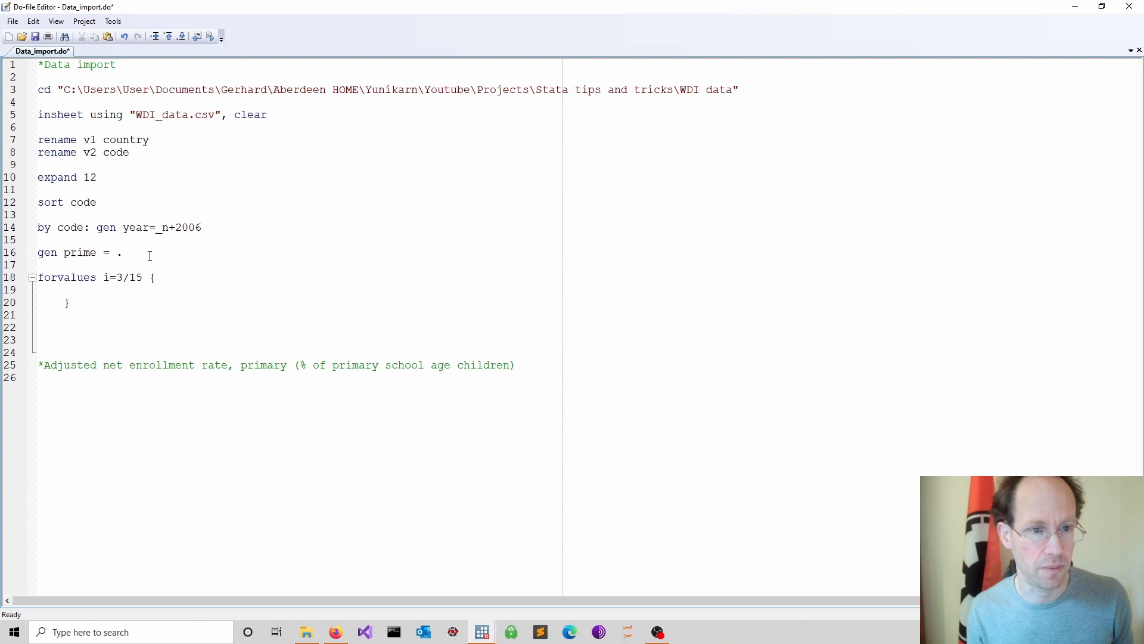
Write the loop body 'replace prime = v`i'' so prime takes each v column's value
type("rep")
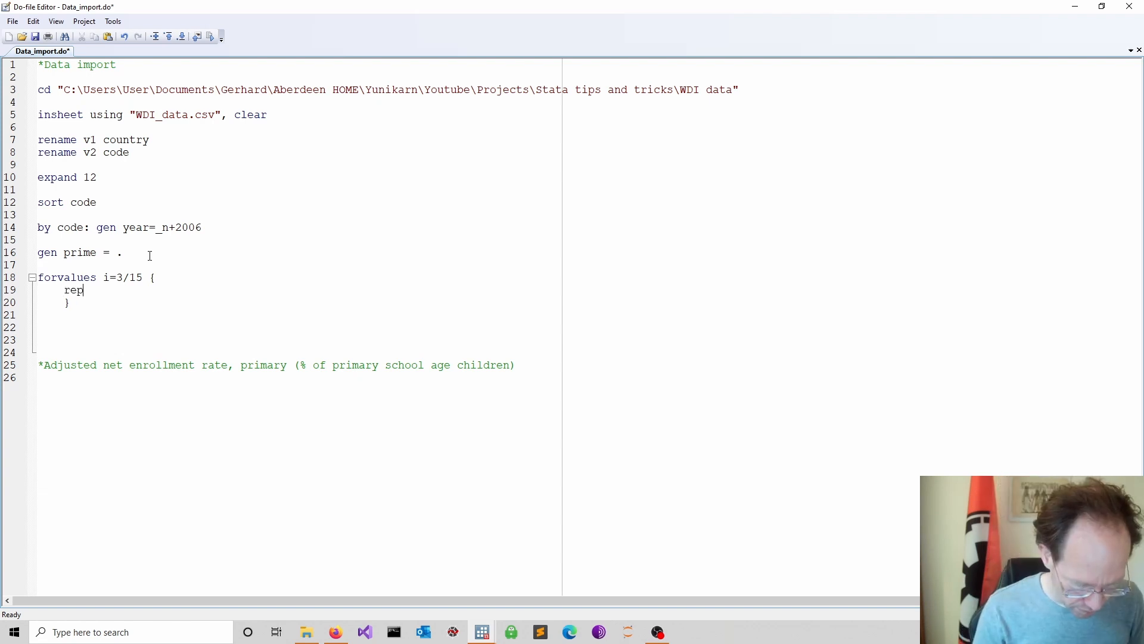
type("lace")
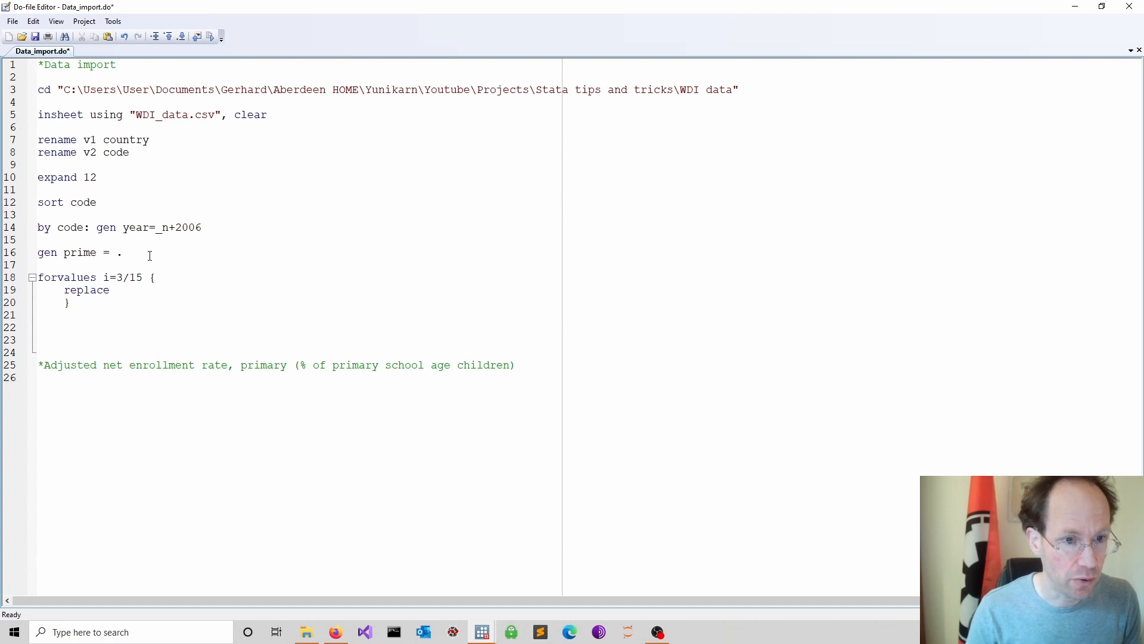
type("pri")
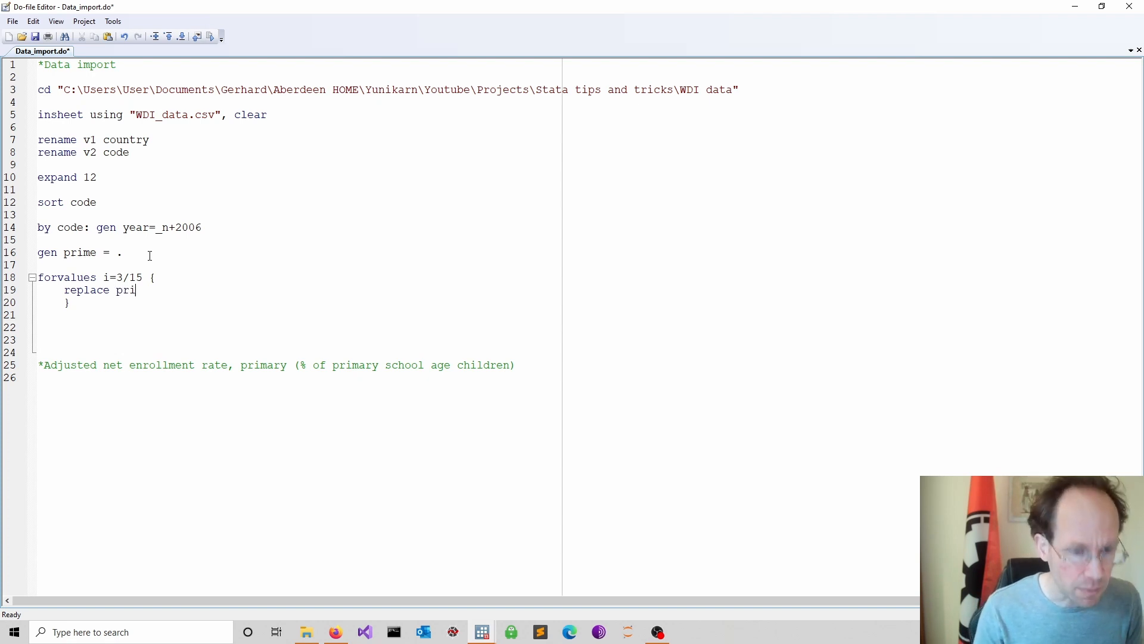
type("me =")
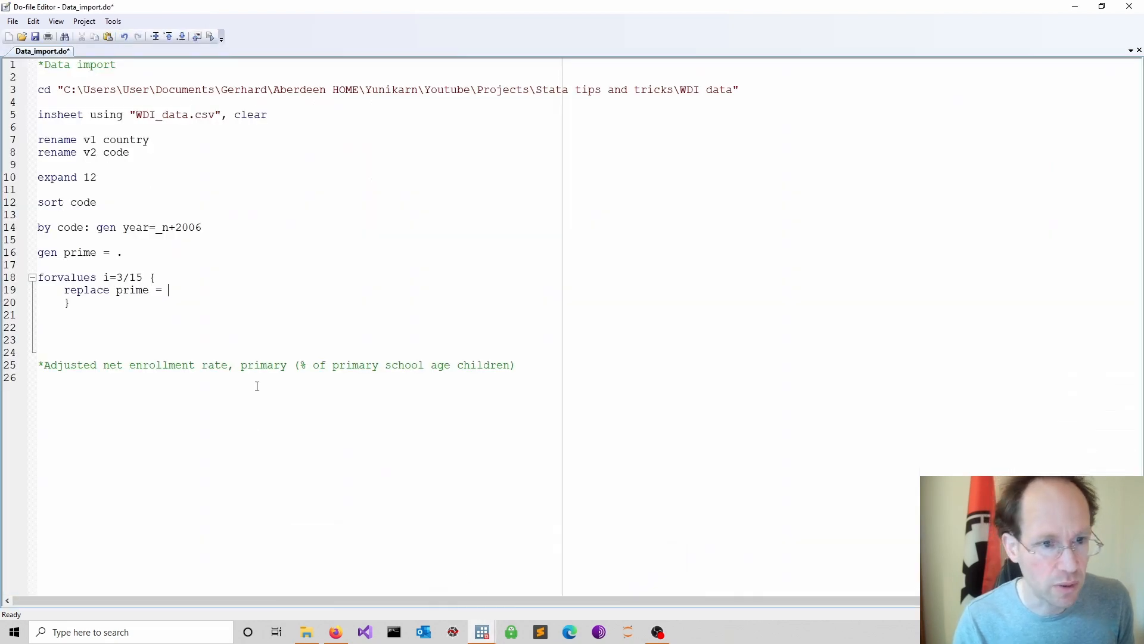
type("v")
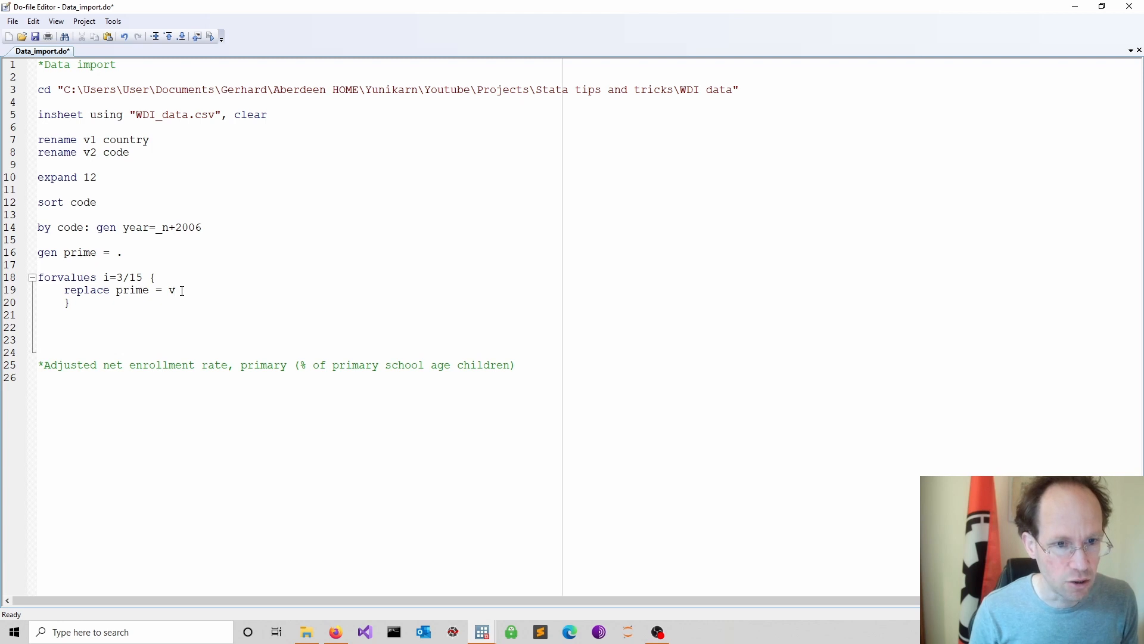
type("`i'")
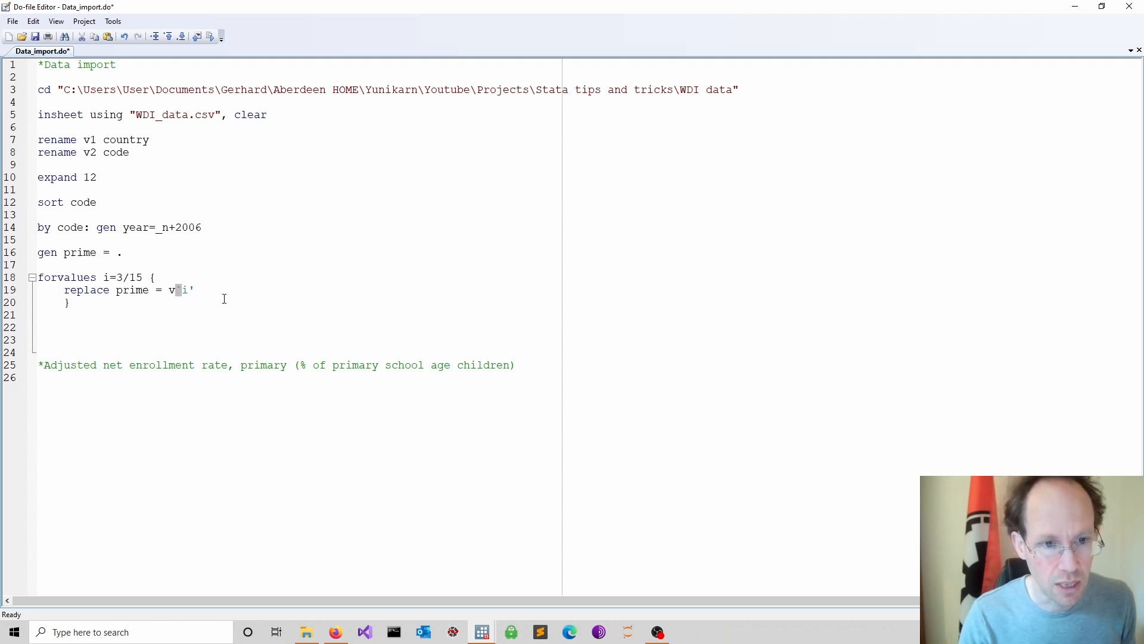
type("`")
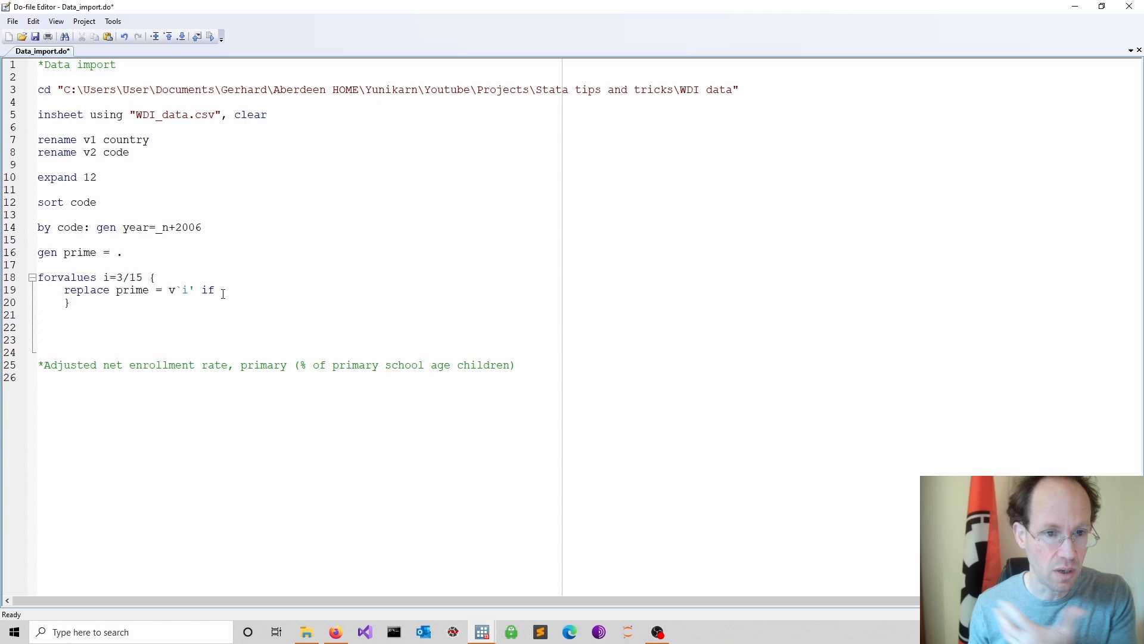
Add the condition 'if year==2004+`i'' so each v column matches its year
type("ye")
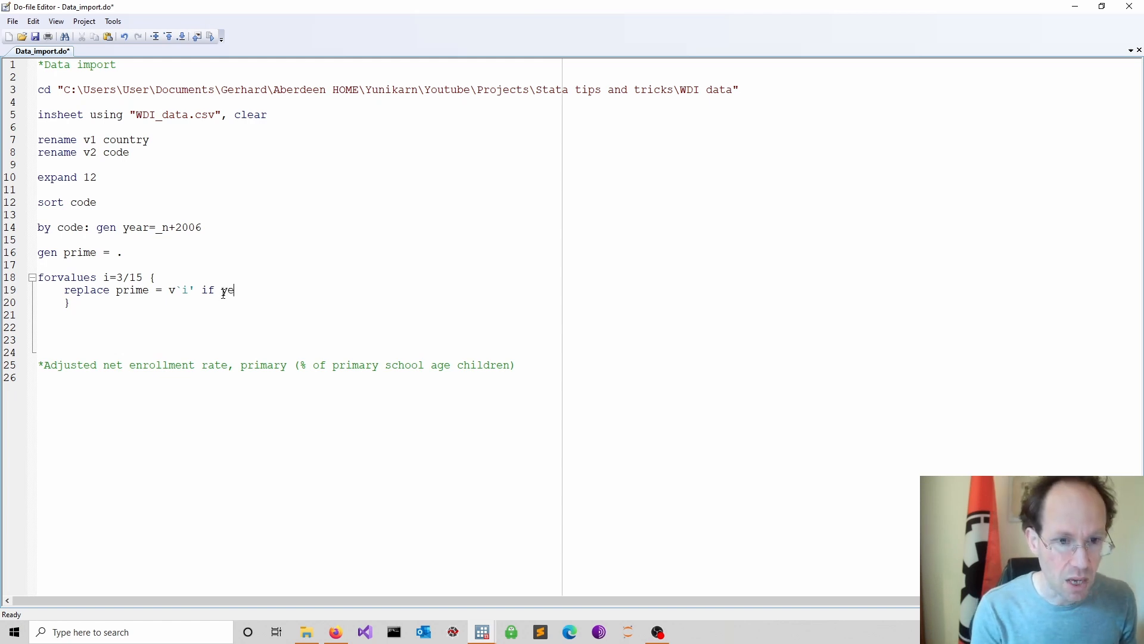
type("ar=")
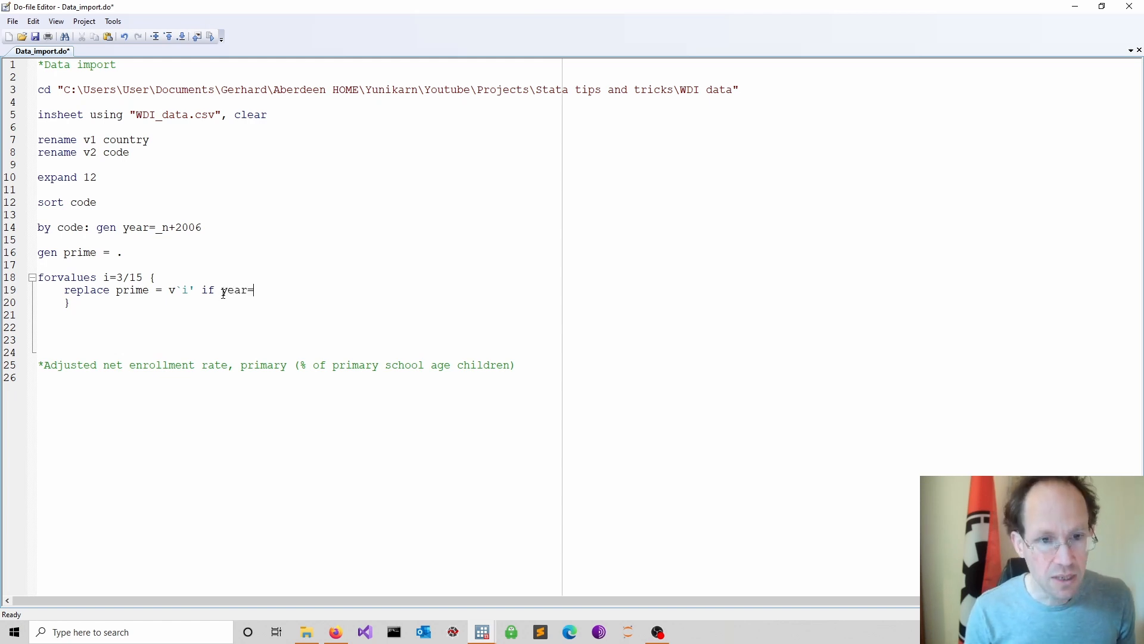
type("=")
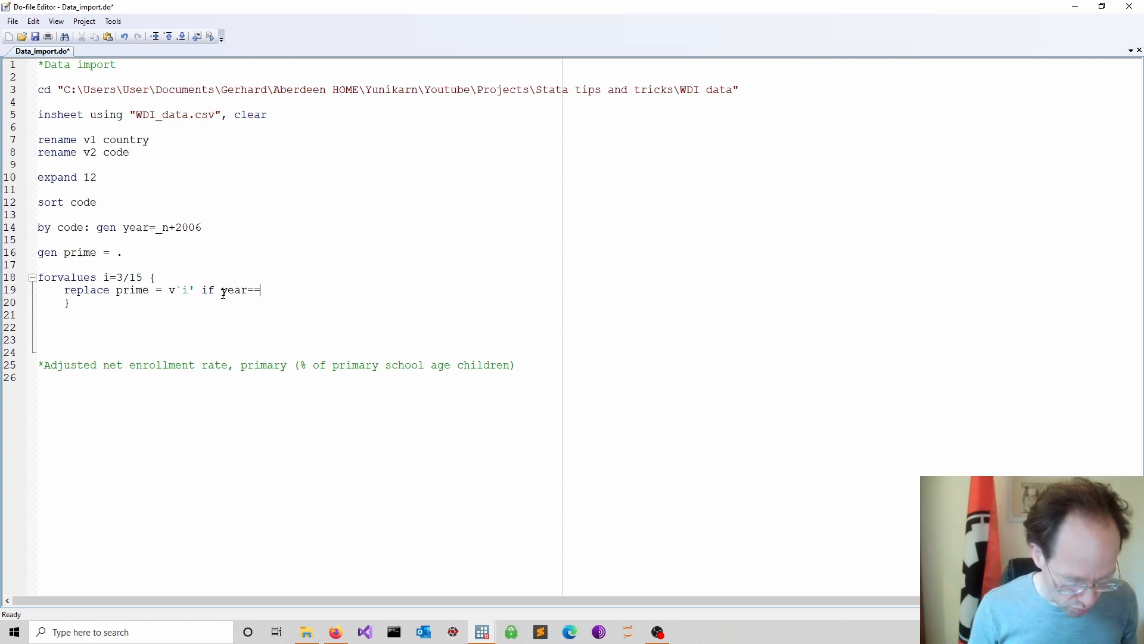
type("200")
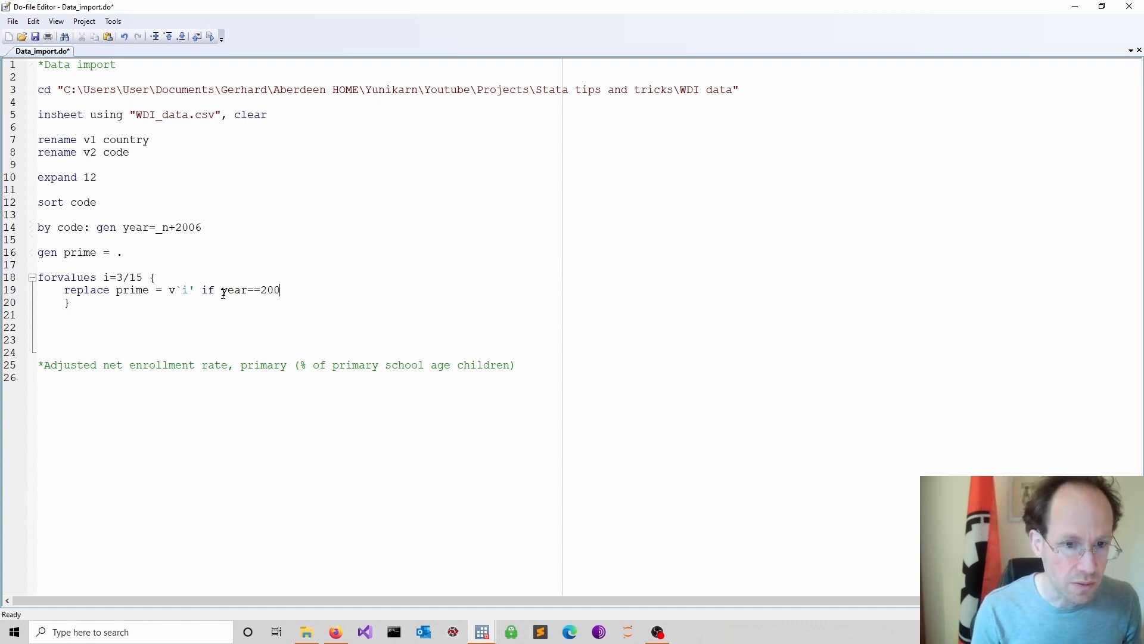
type("4+")
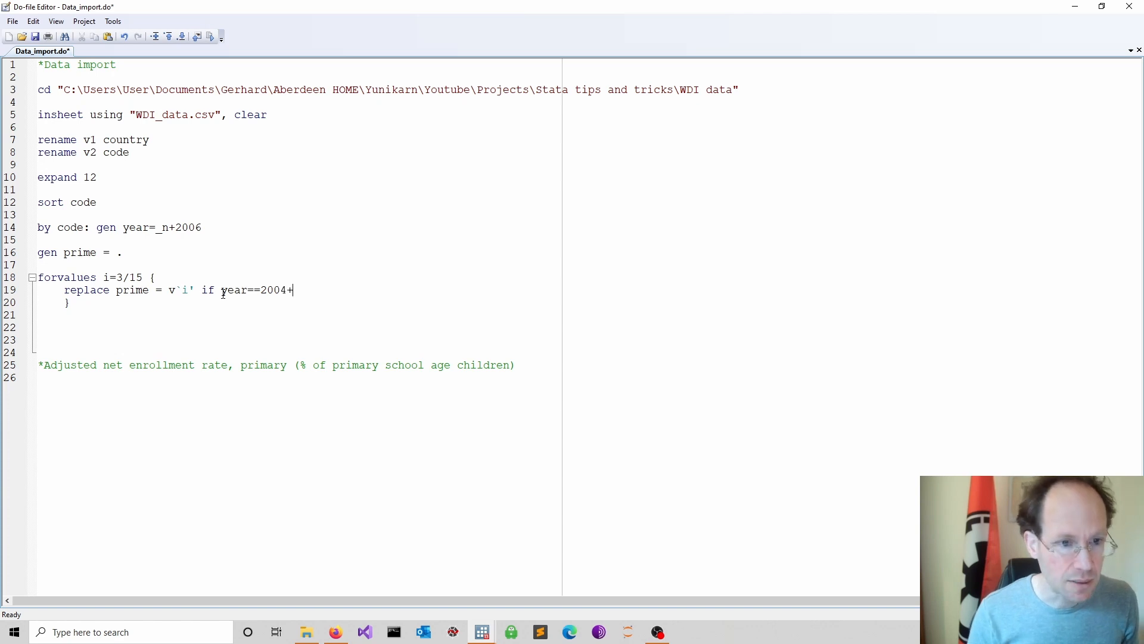
type("`i")
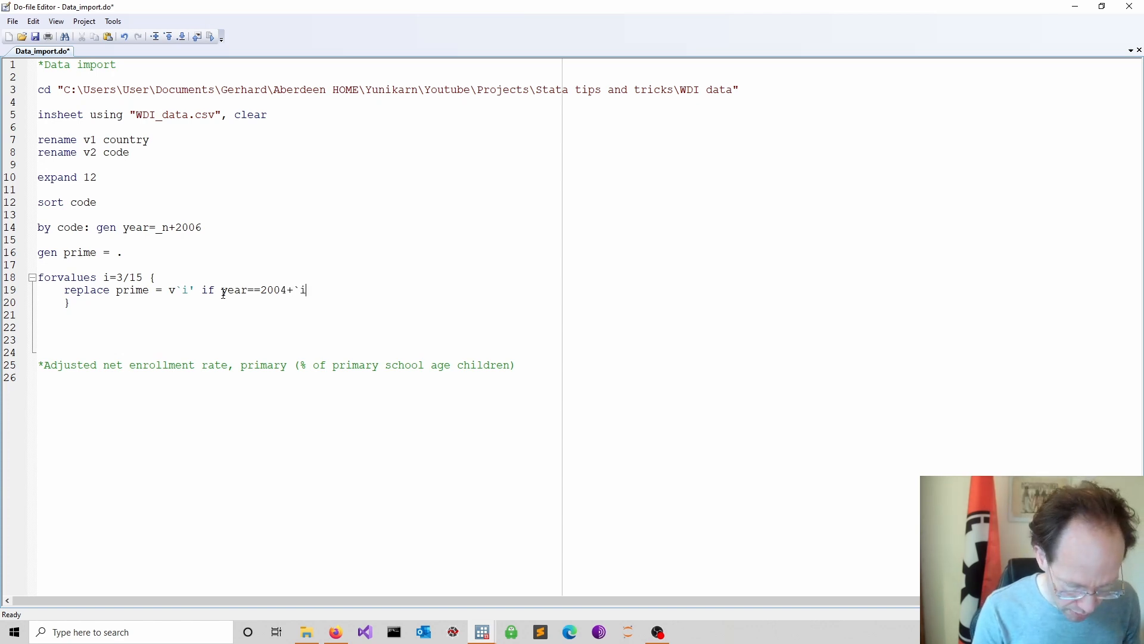
type("'")
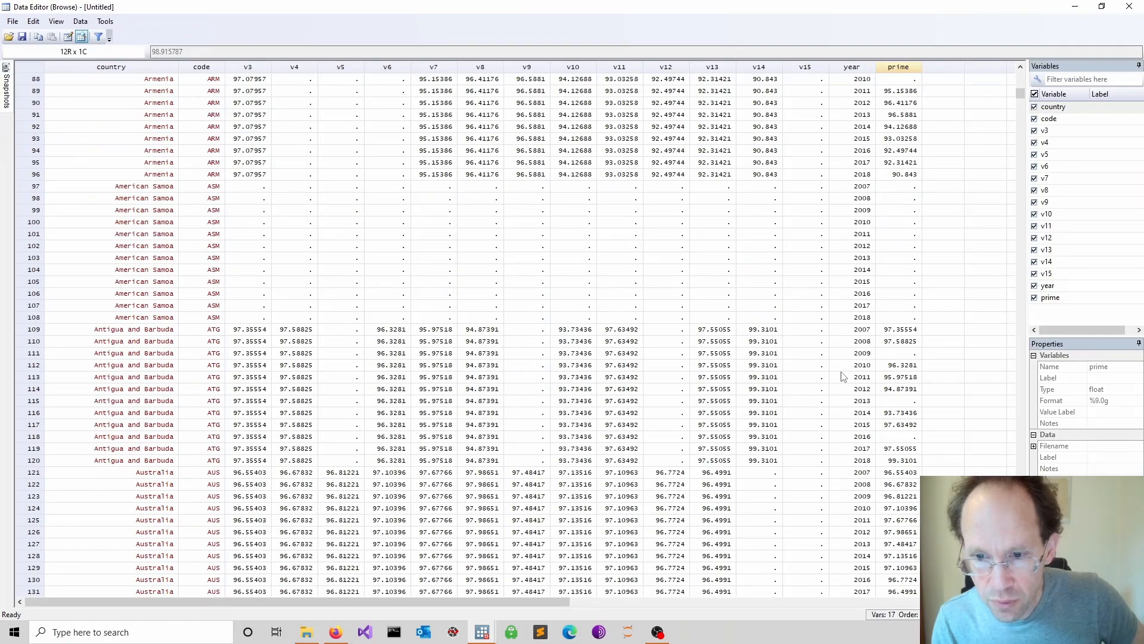
scroll("down", 3)
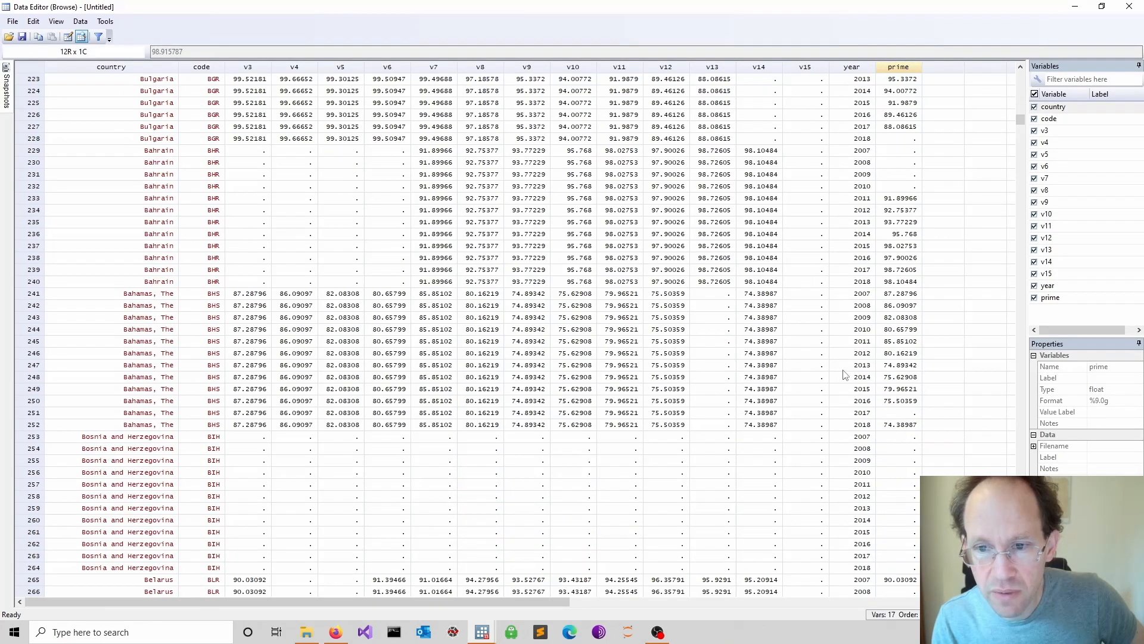
scroll("down", 3)
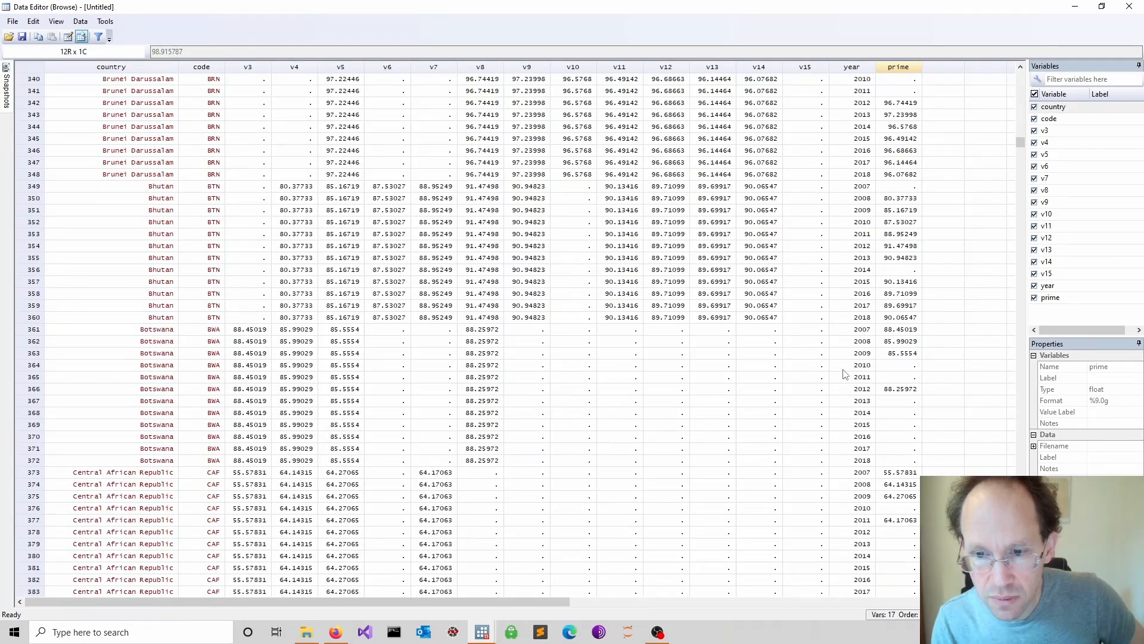
scroll("down", 3)
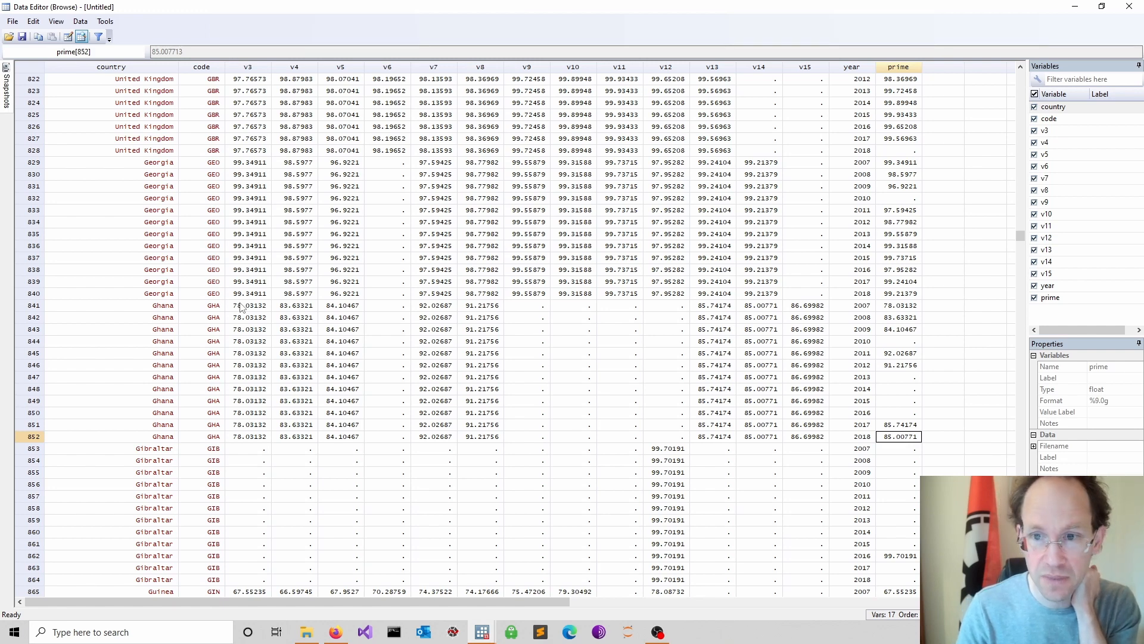
left_click(248, 305)
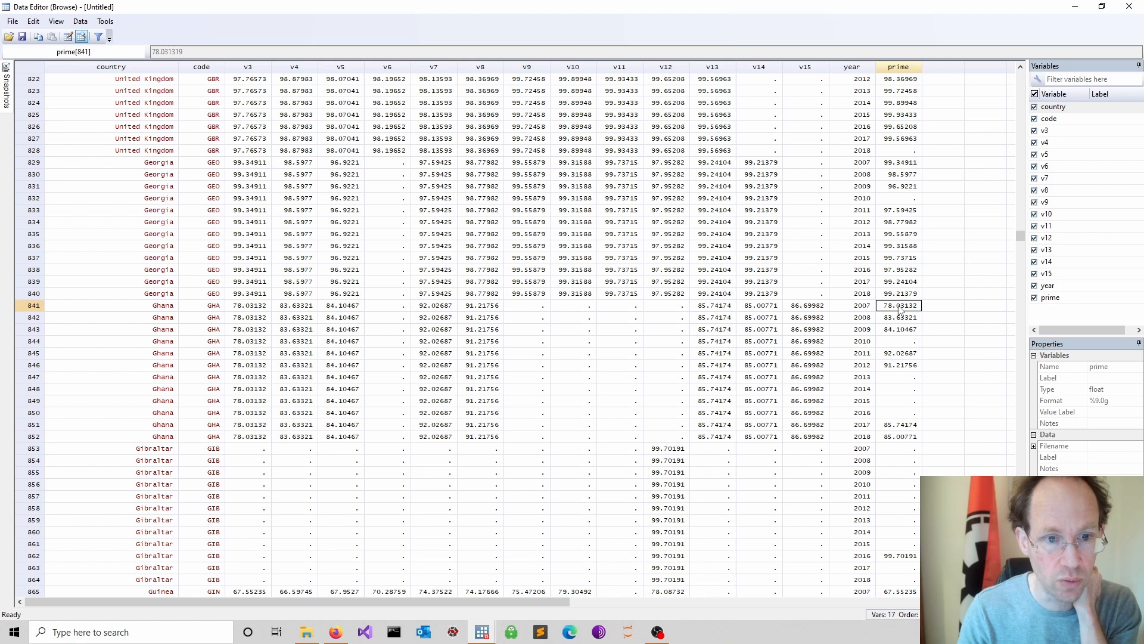
left_click(899, 317)
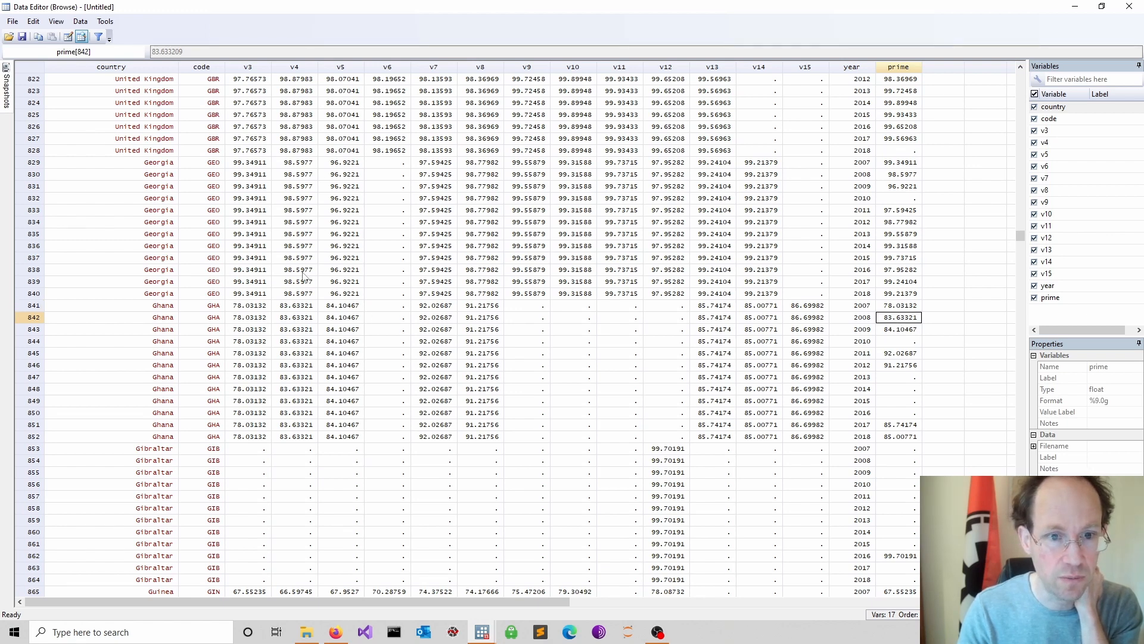
left_click(899, 329)
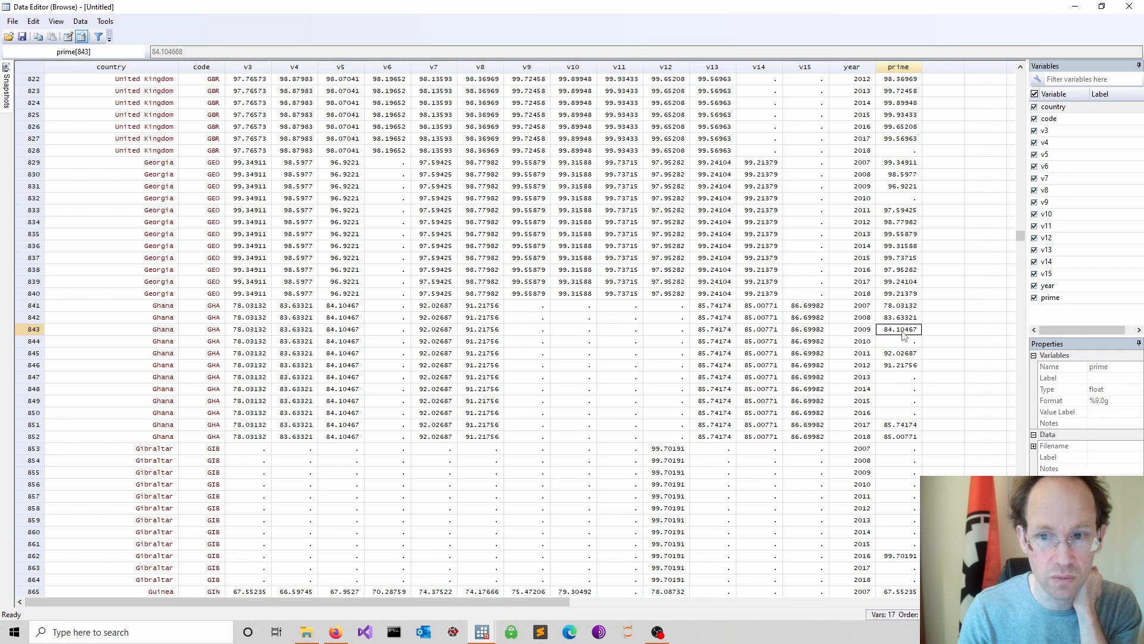
left_click(897, 341)
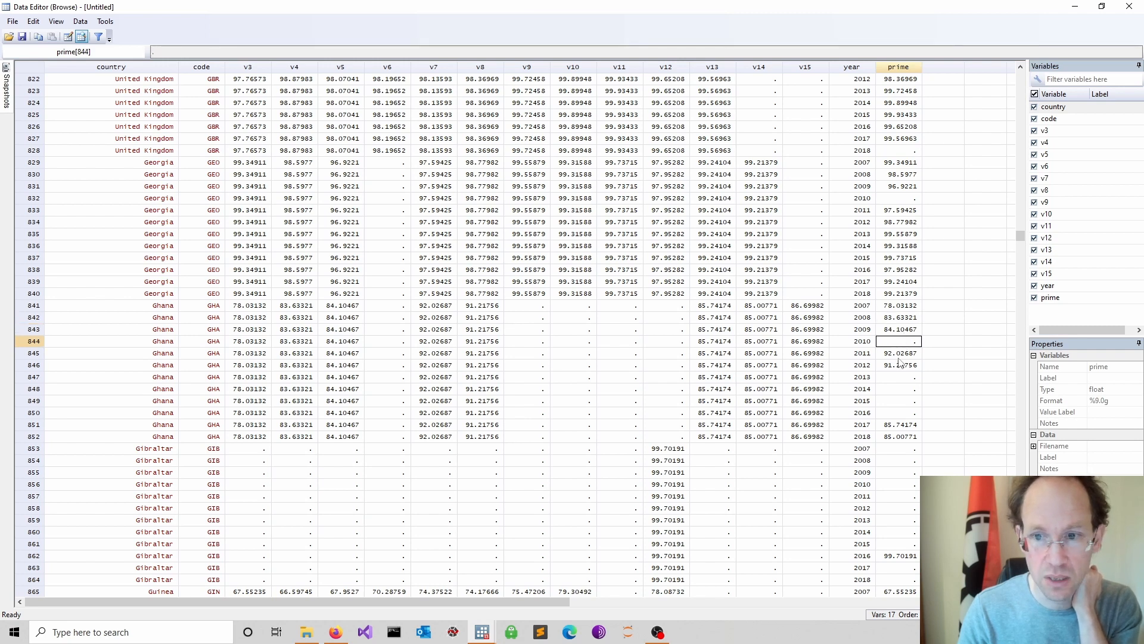
left_click(899, 353)
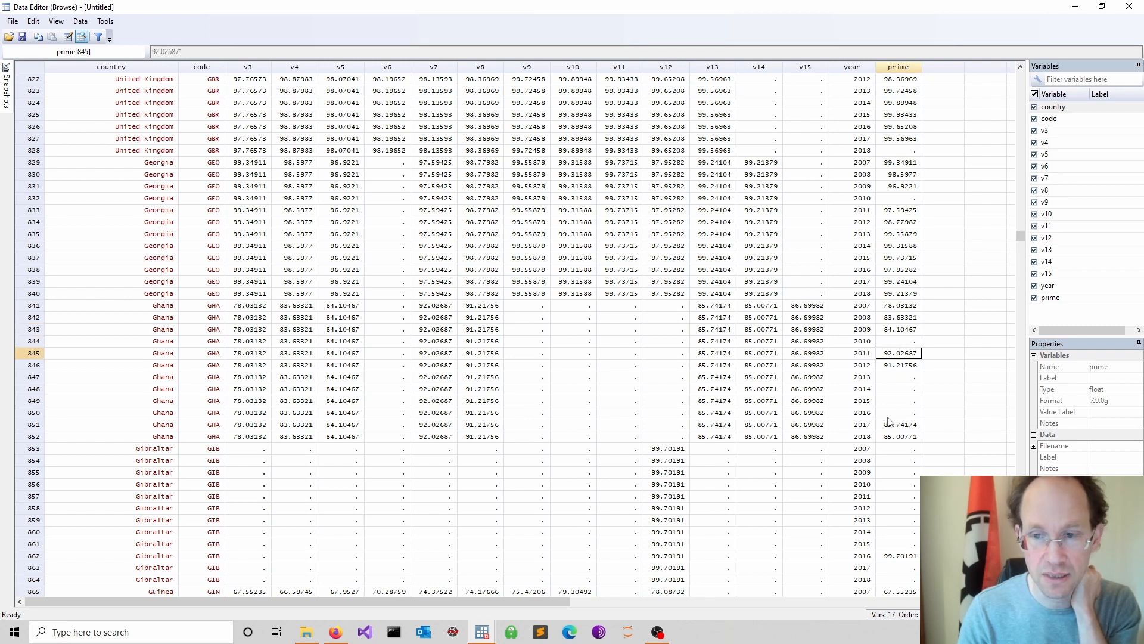
left_click(899, 436)
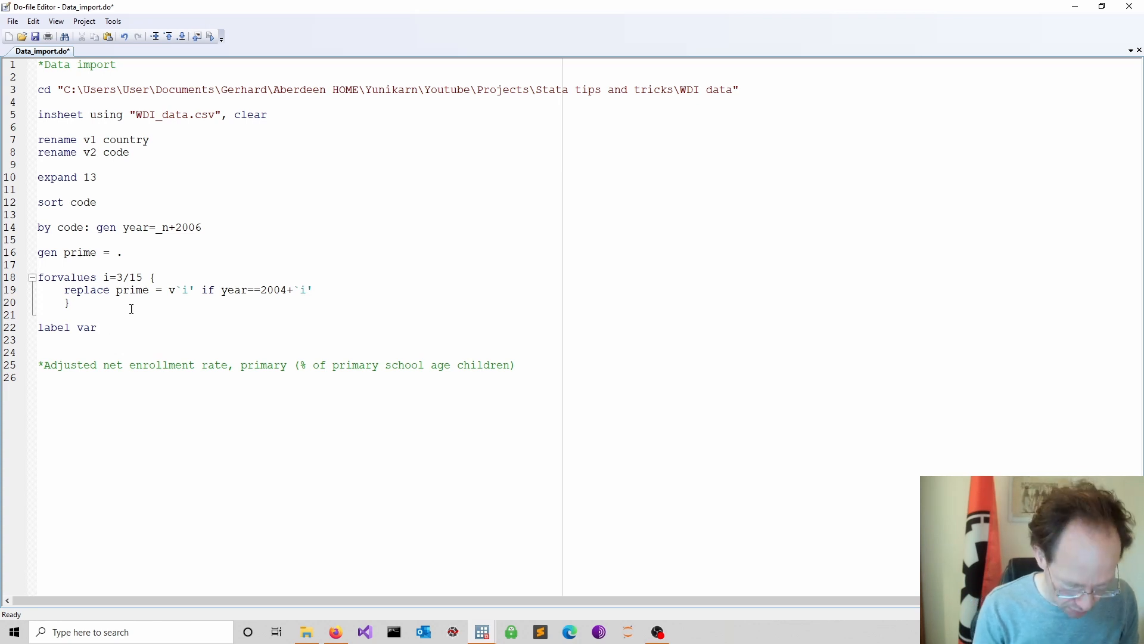
Finish the 'label var prime' description line and start the 'drop v*' command
type("primt \"Adjusted net enrollment rate, primary (% of primary school age children")
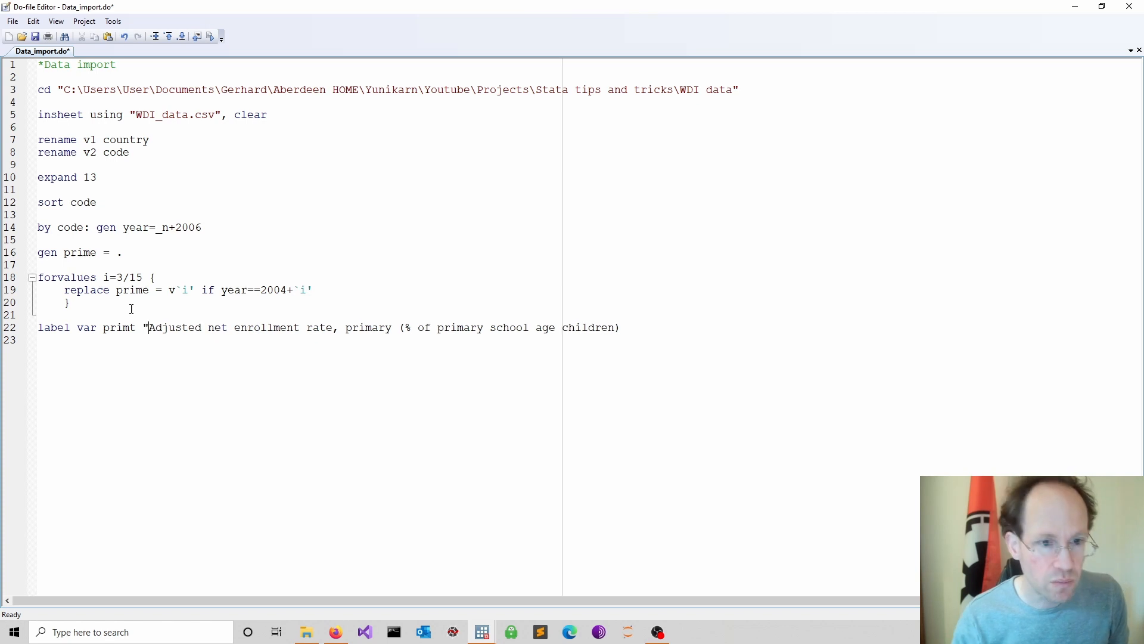
type("\"")
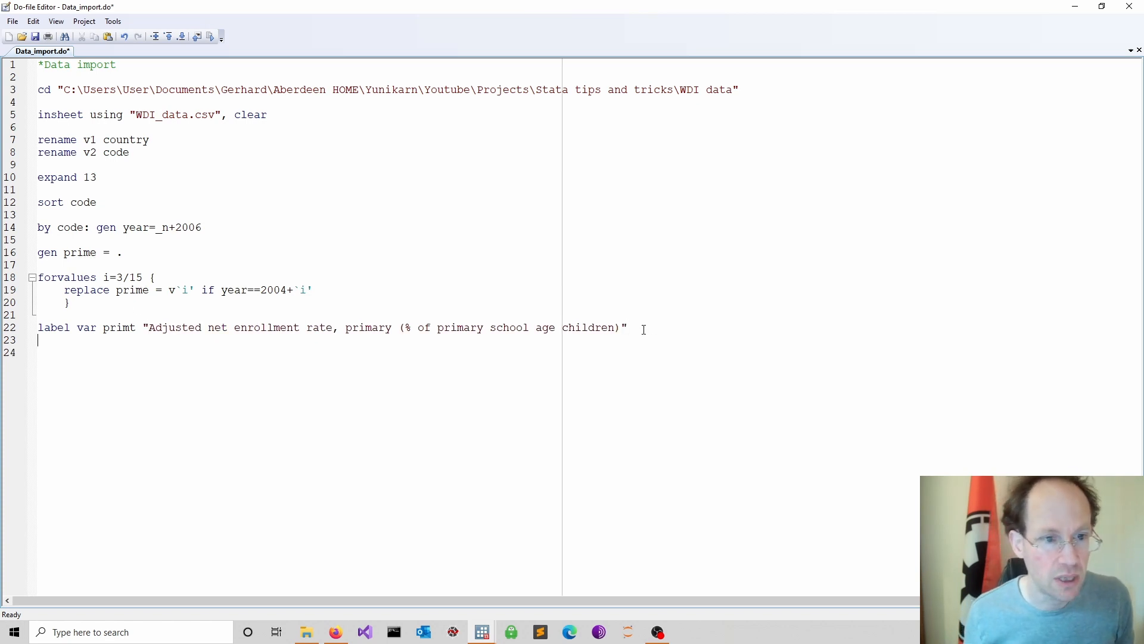
type("drop v*")
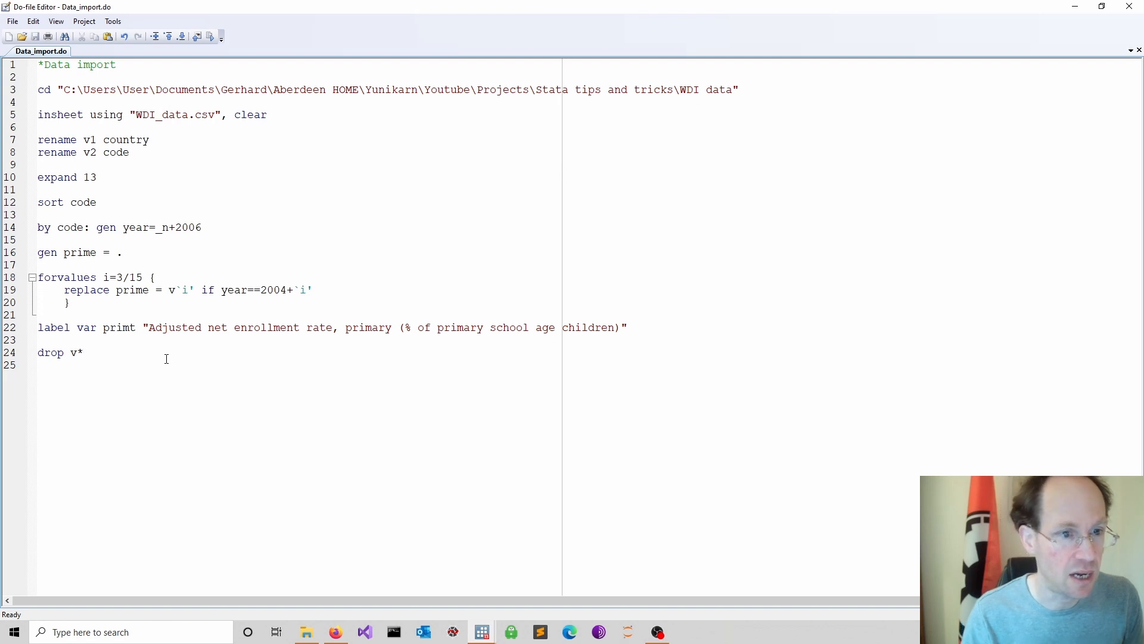
Add 'sort code year' and 'save WDI.dta, replace', then review the resulting panel
type("s")
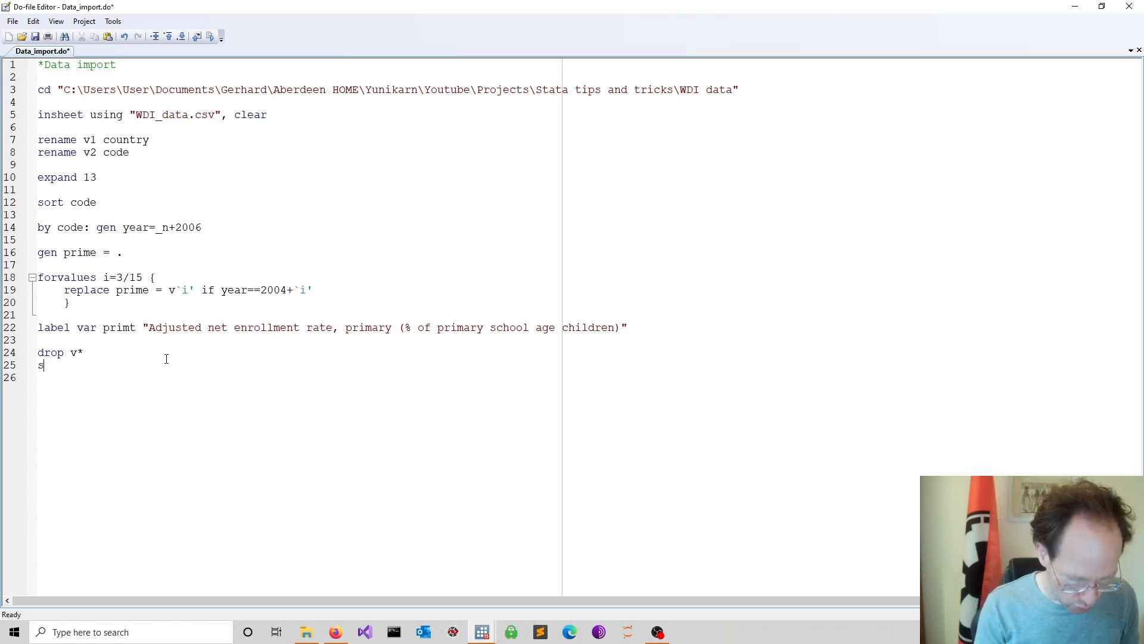
type("ort")
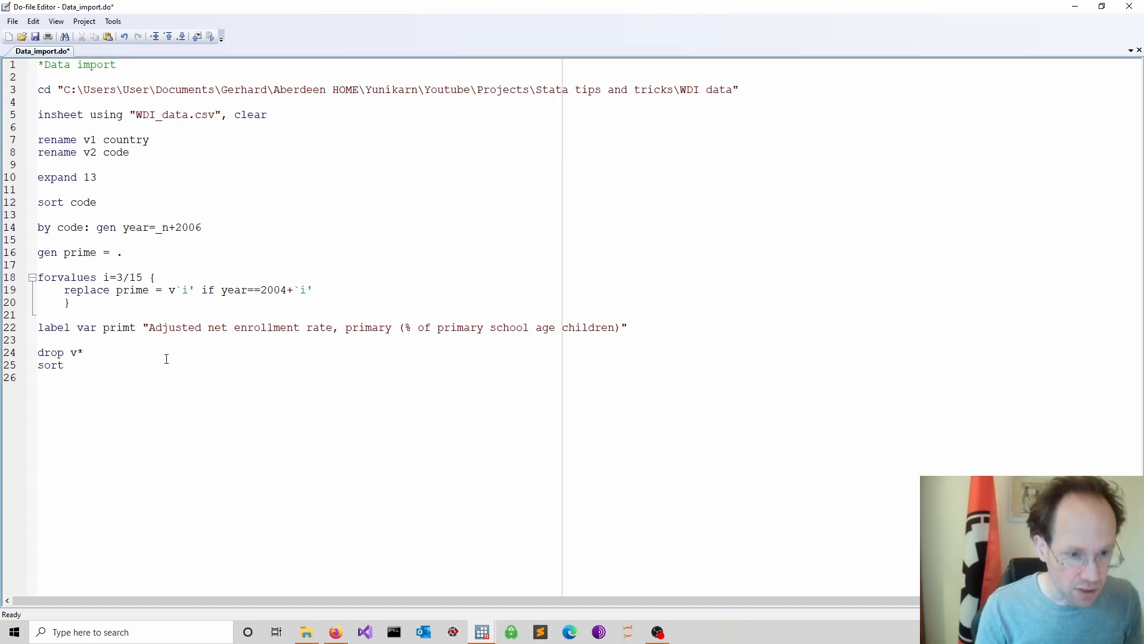
type("code y")
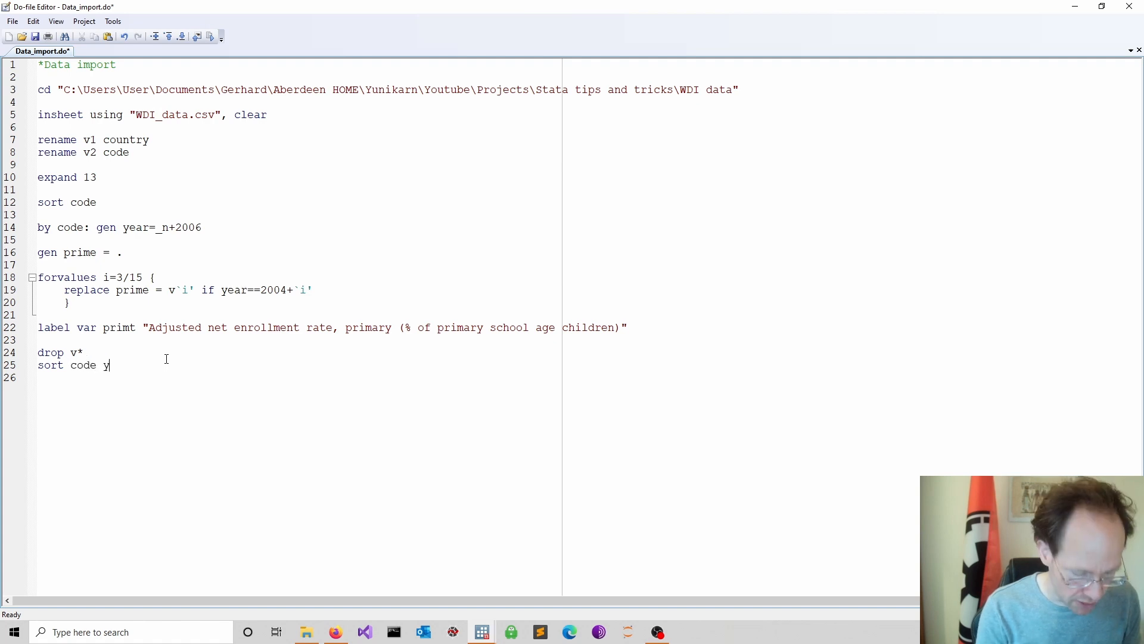
type("ear")
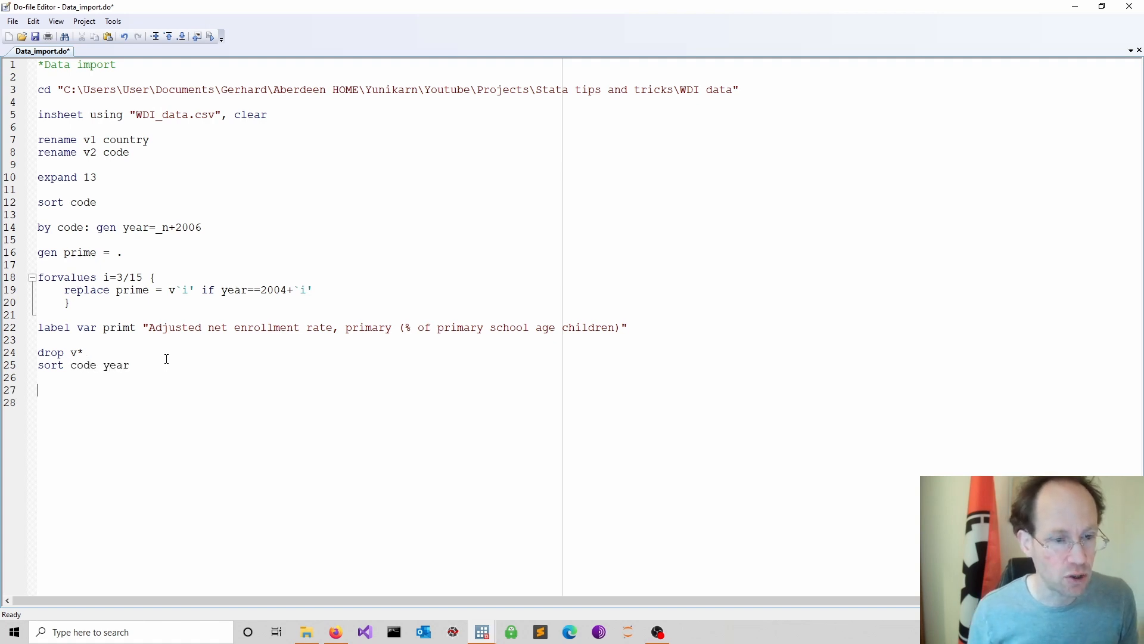
type("save")
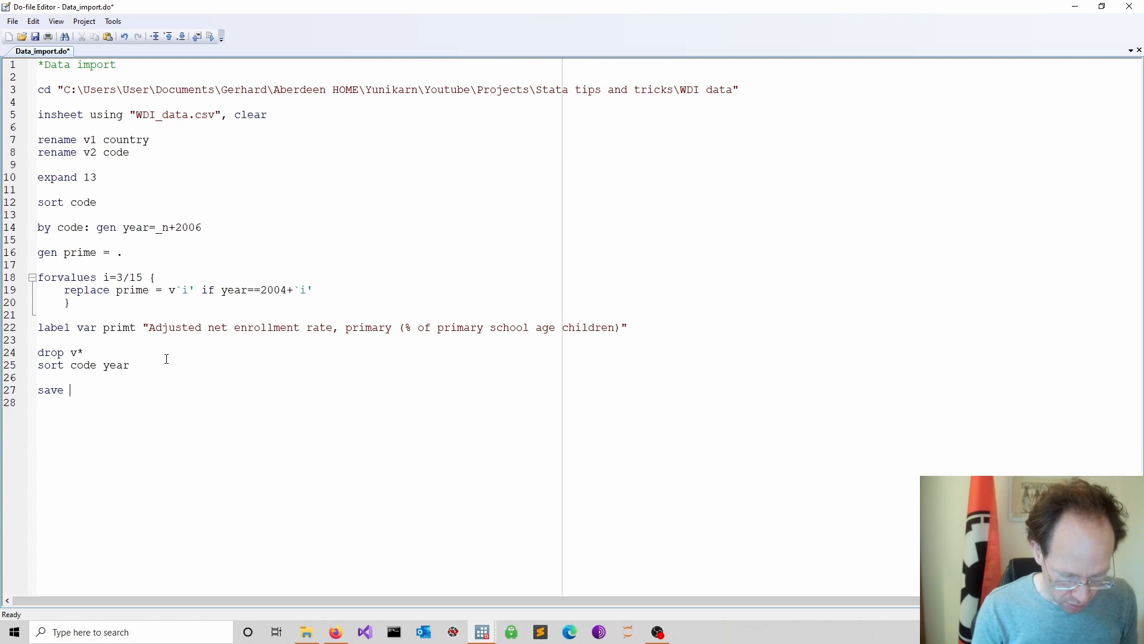
type("WD")
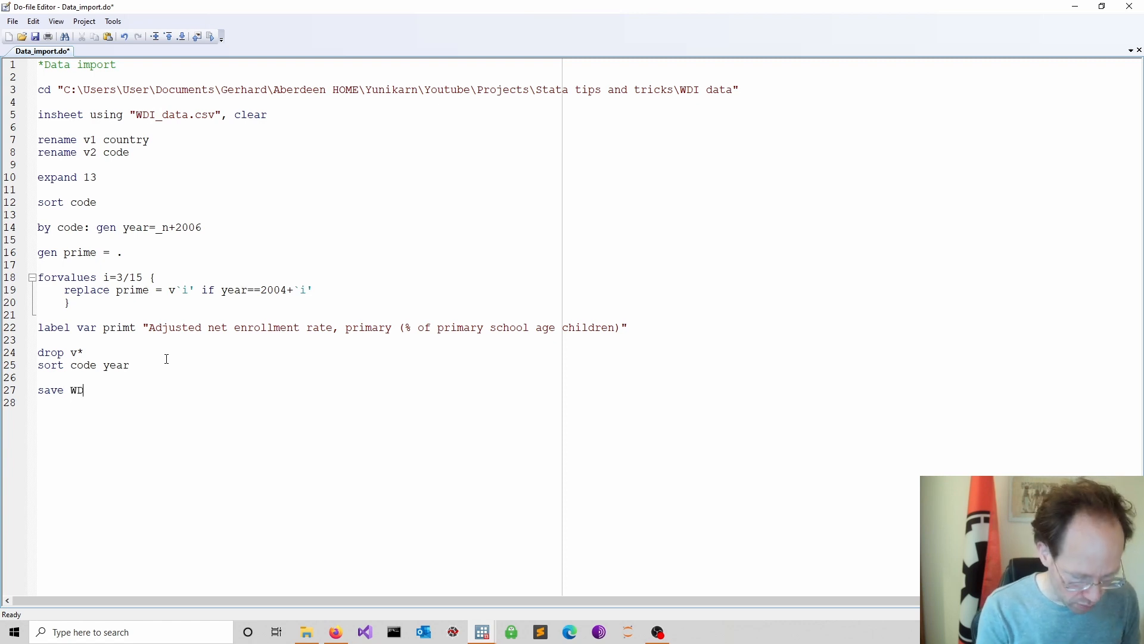
type(".dta")
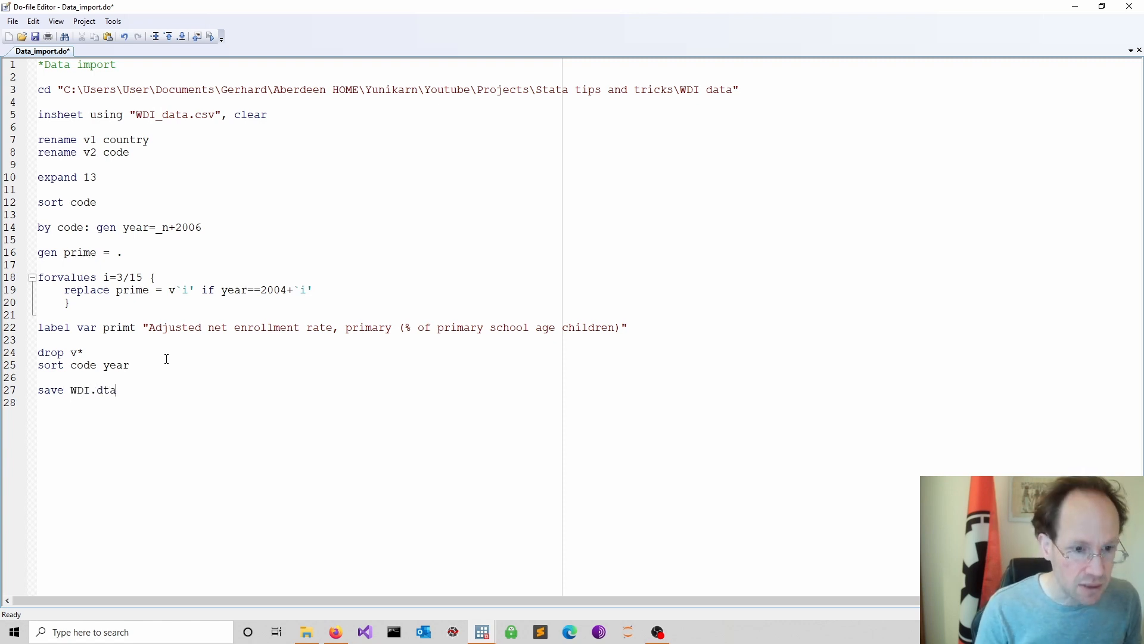
type(", replace")
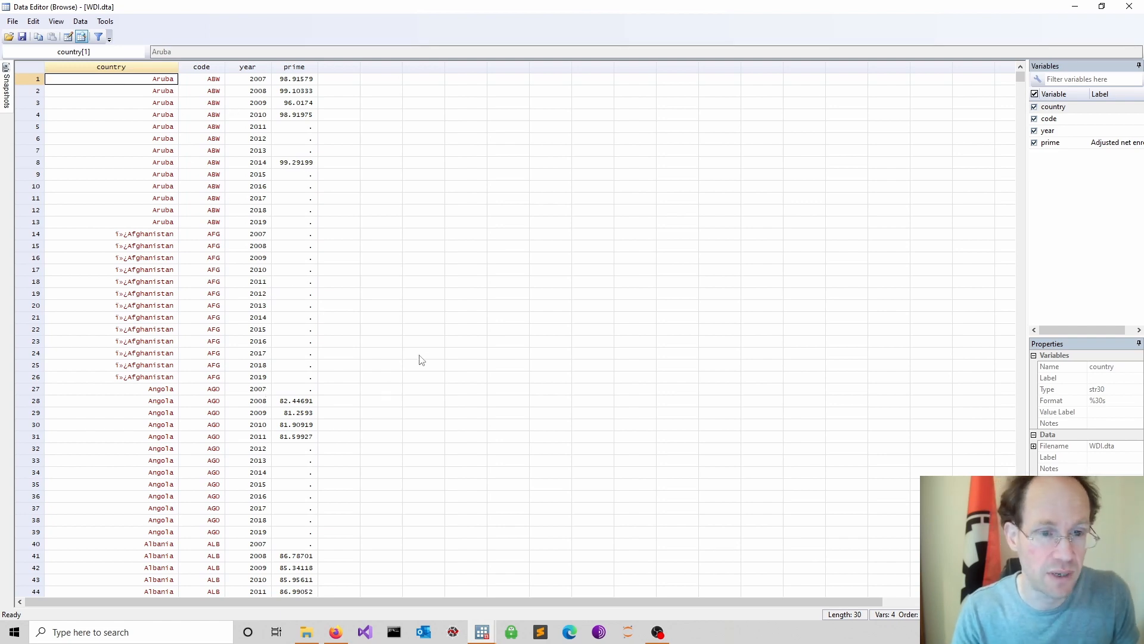
scroll("down", 3)
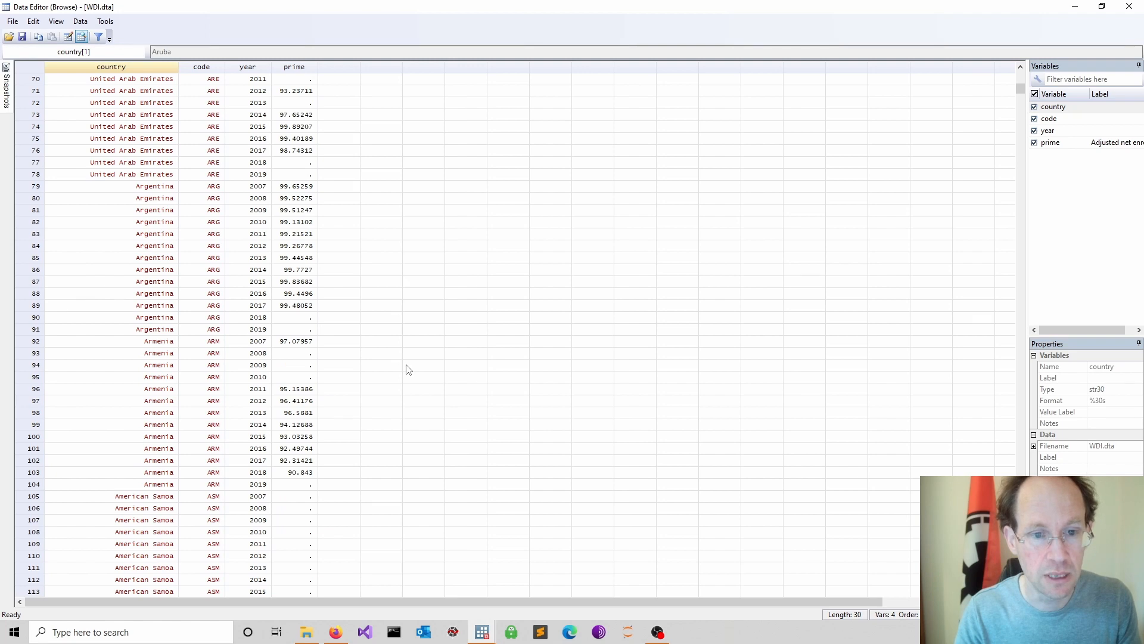